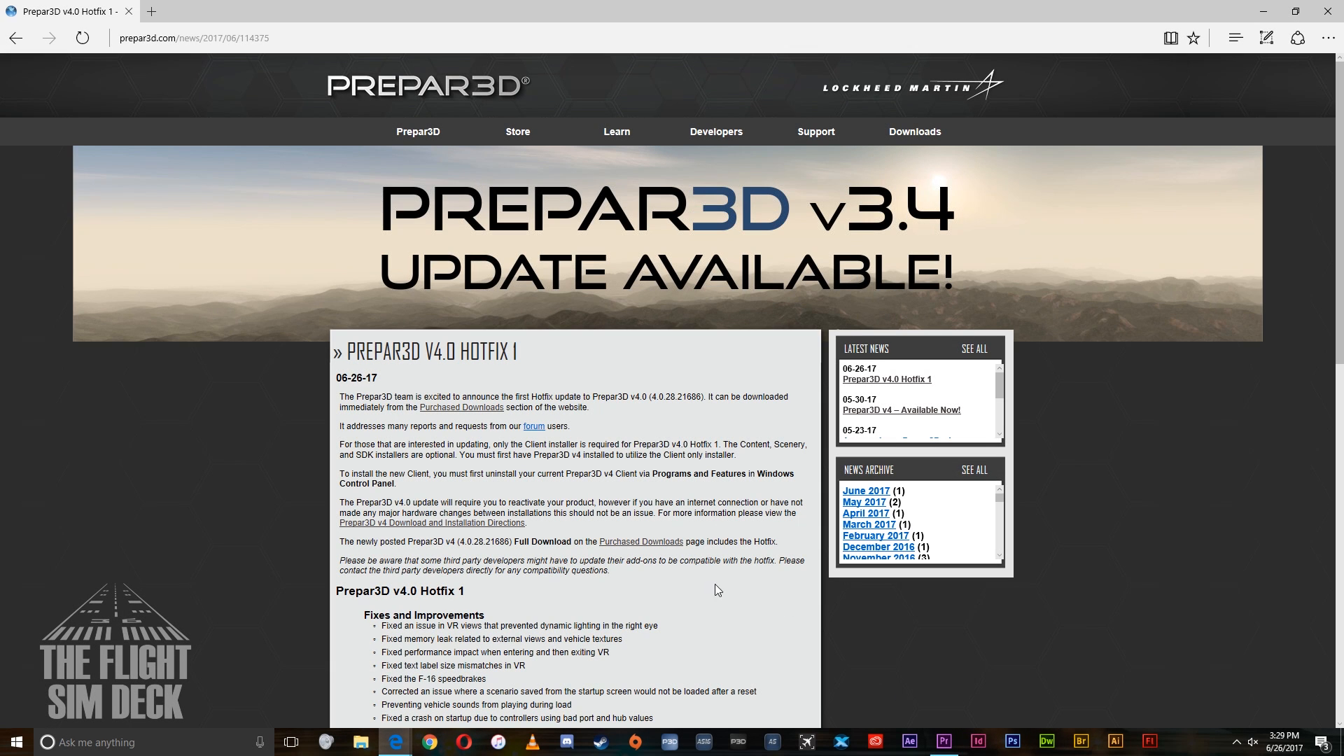
mouse_move(988, 686)
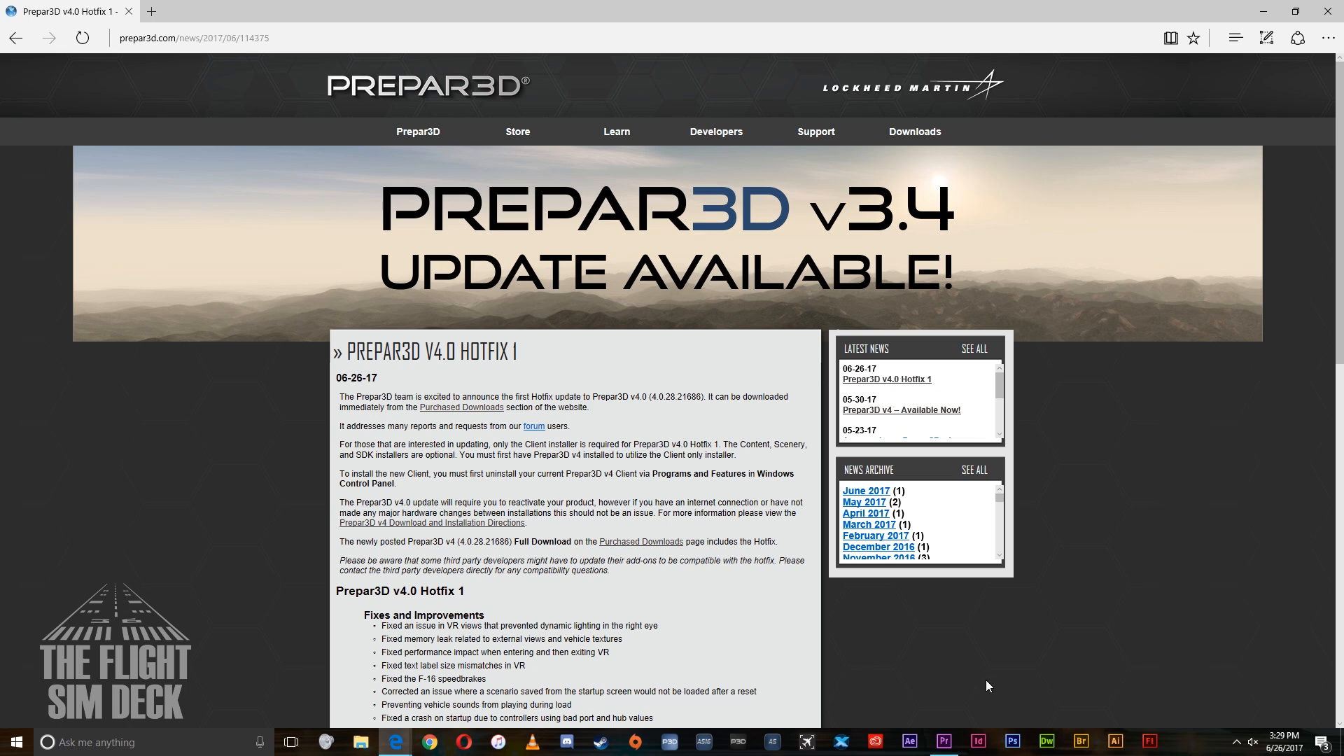
mouse_move(858, 634)
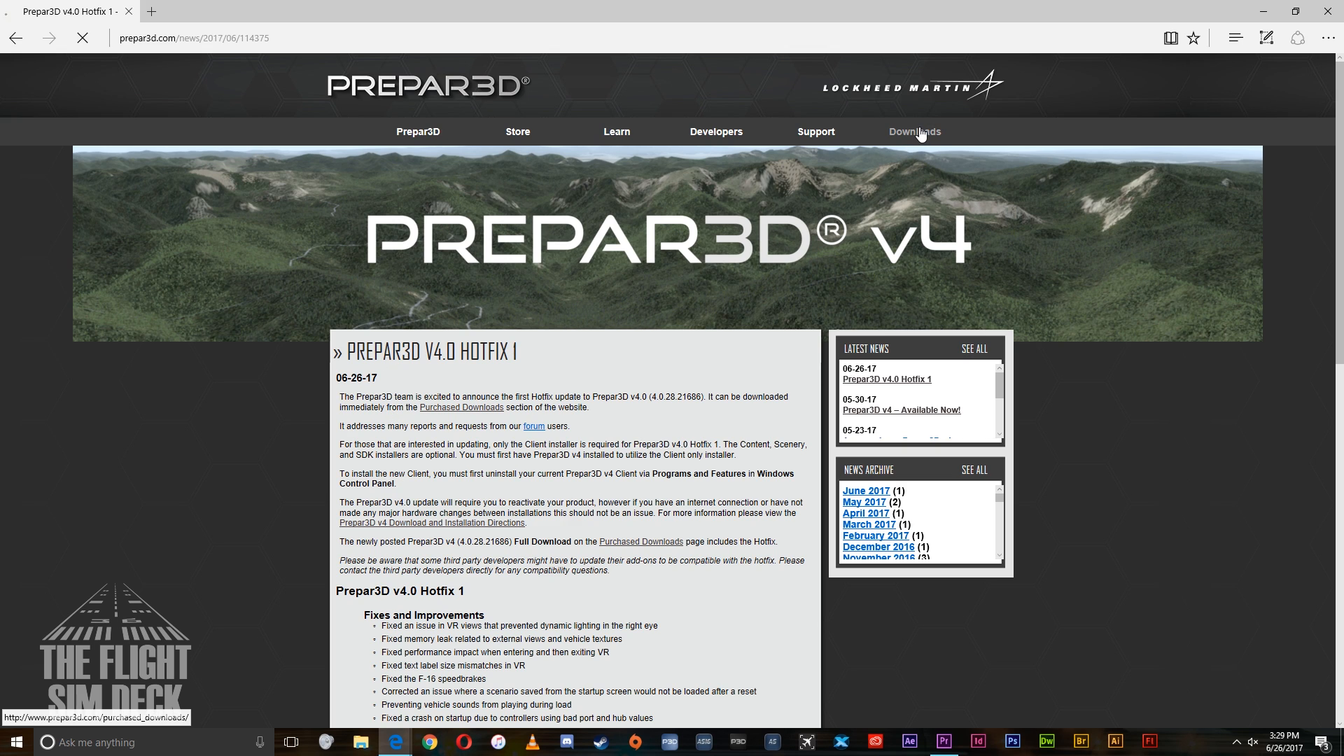
Submit the license details under Downloads and scroll to the v4.0 Professional component files.
left_click(461, 407)
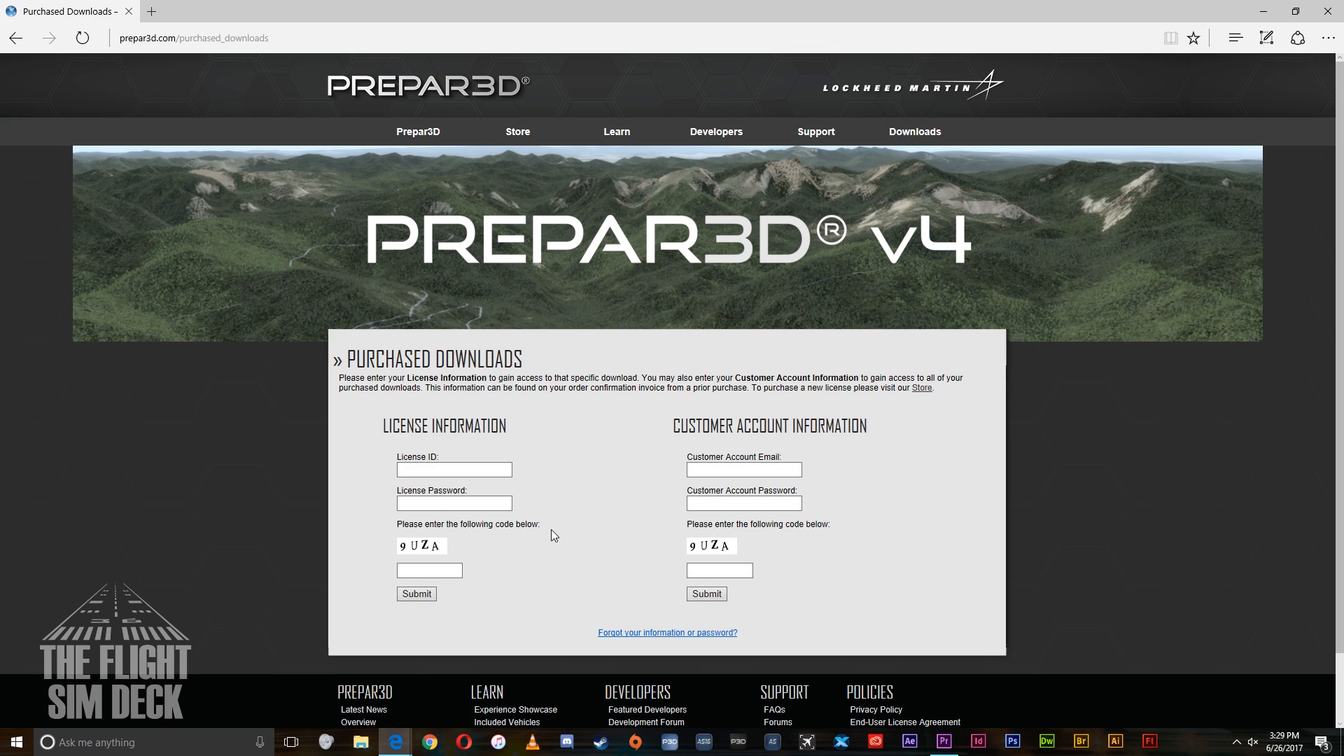
left_click(454, 469)
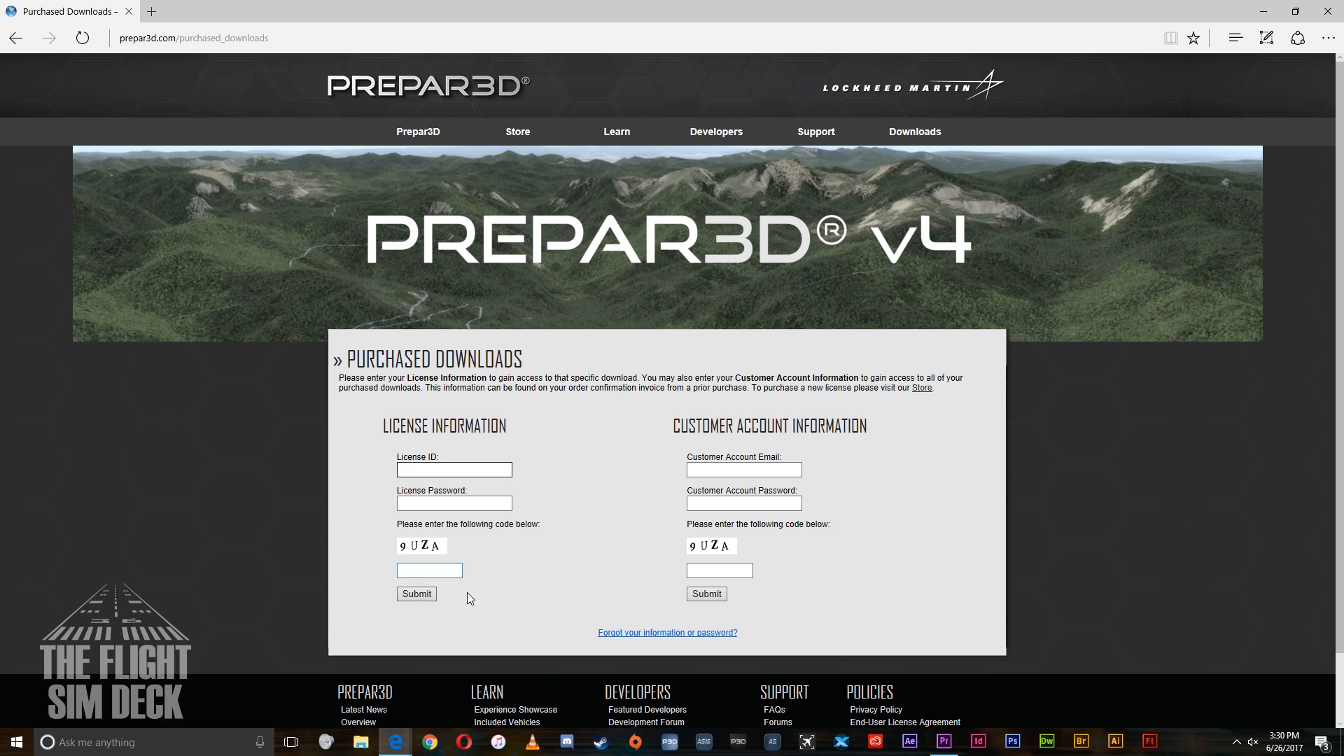
left_click(415, 593)
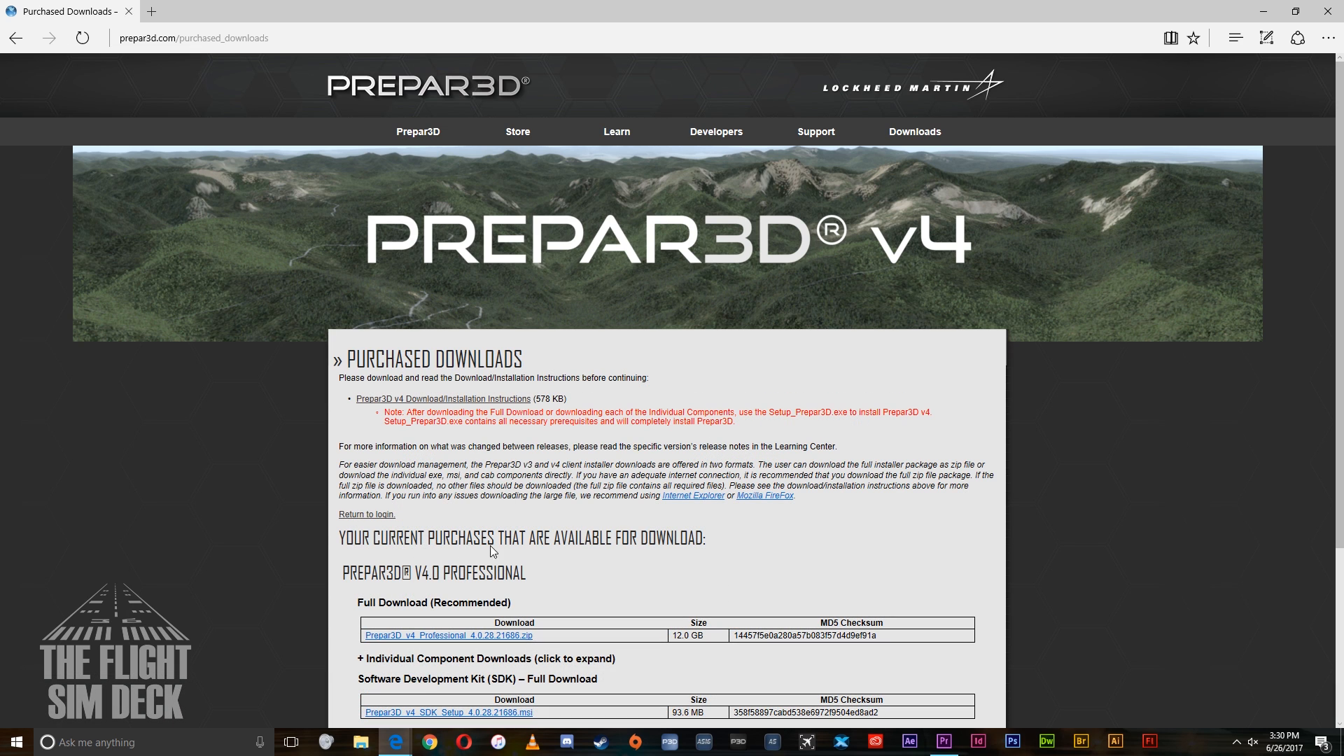
mouse_move(943, 480)
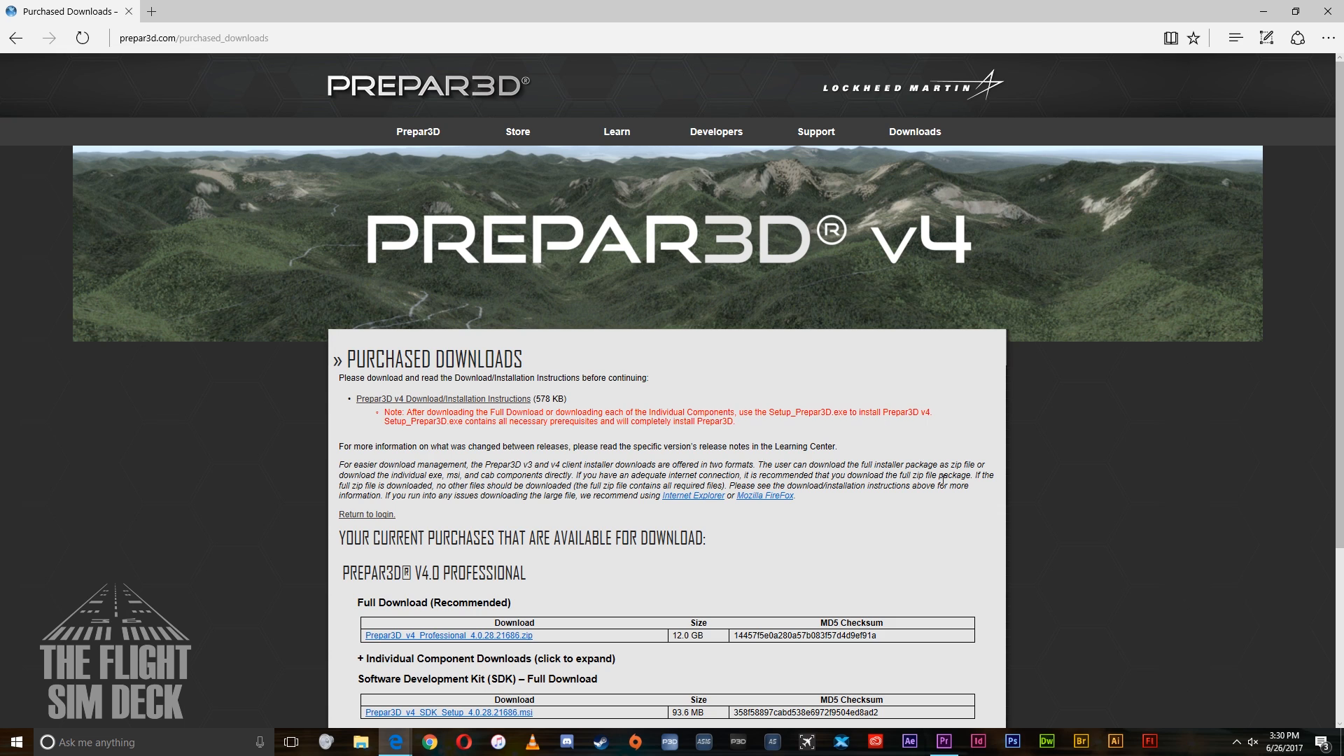
scroll("down", 3)
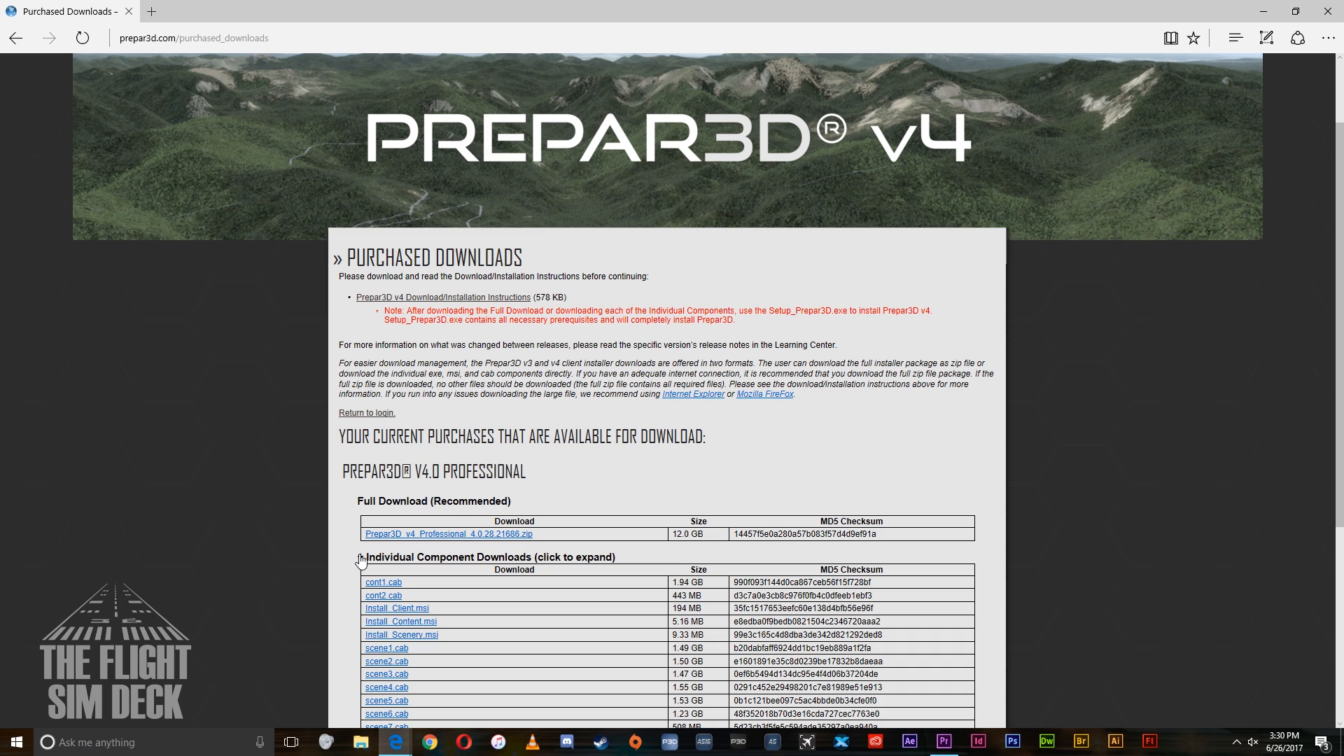
scroll("down", 3)
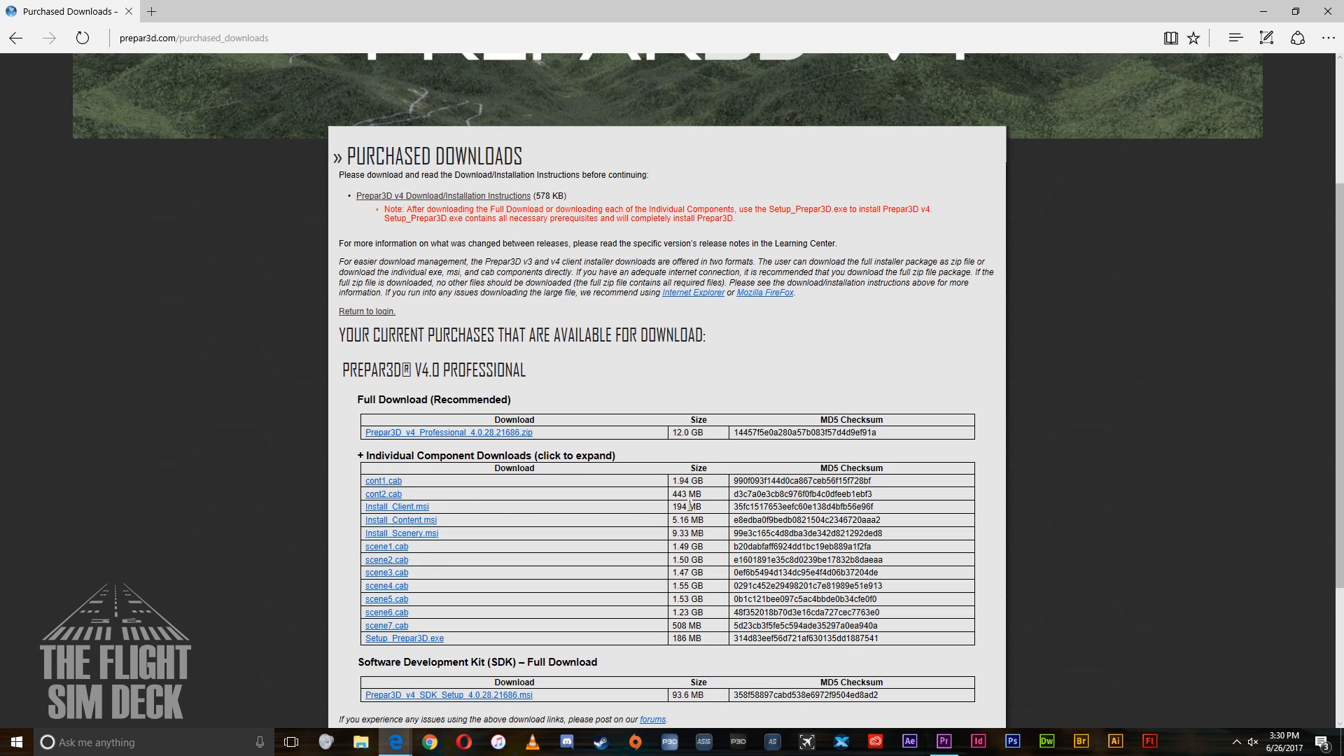
mouse_move(396, 507)
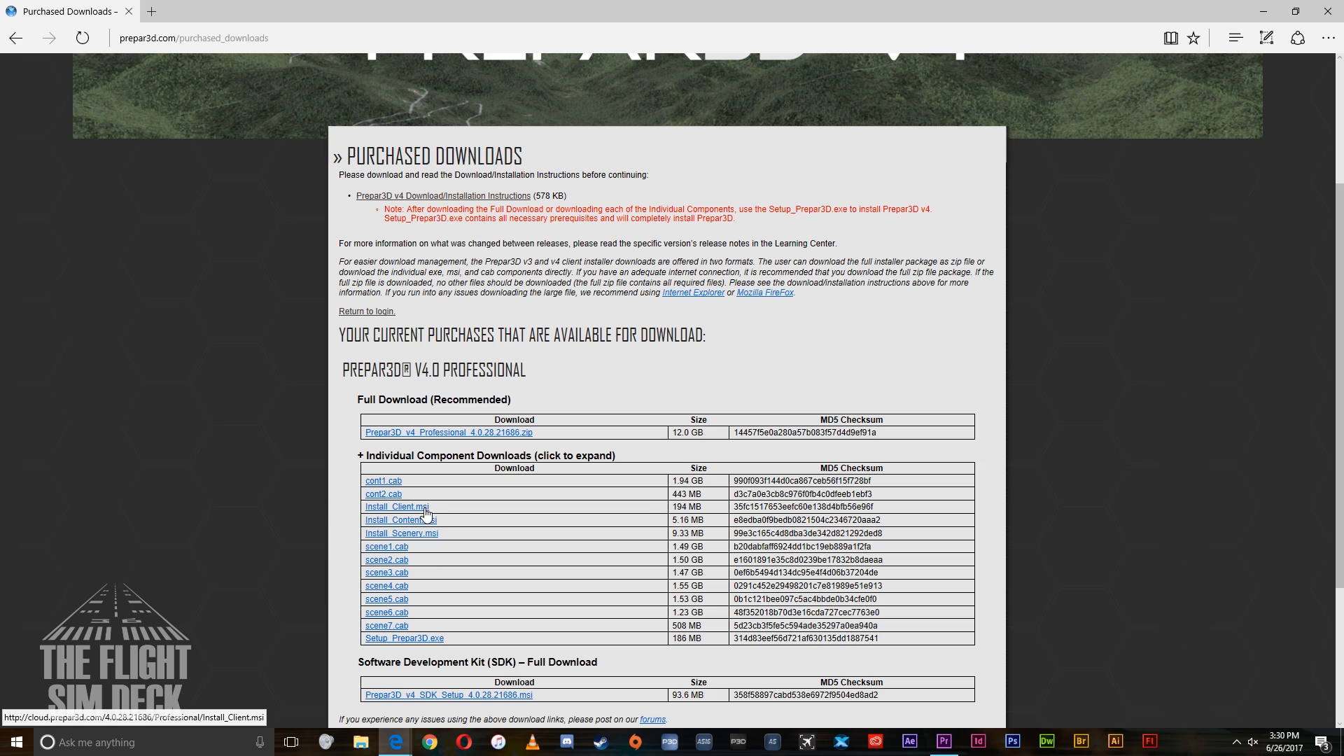
Download and save the Install_Client.msi client installer.
left_click(396, 506)
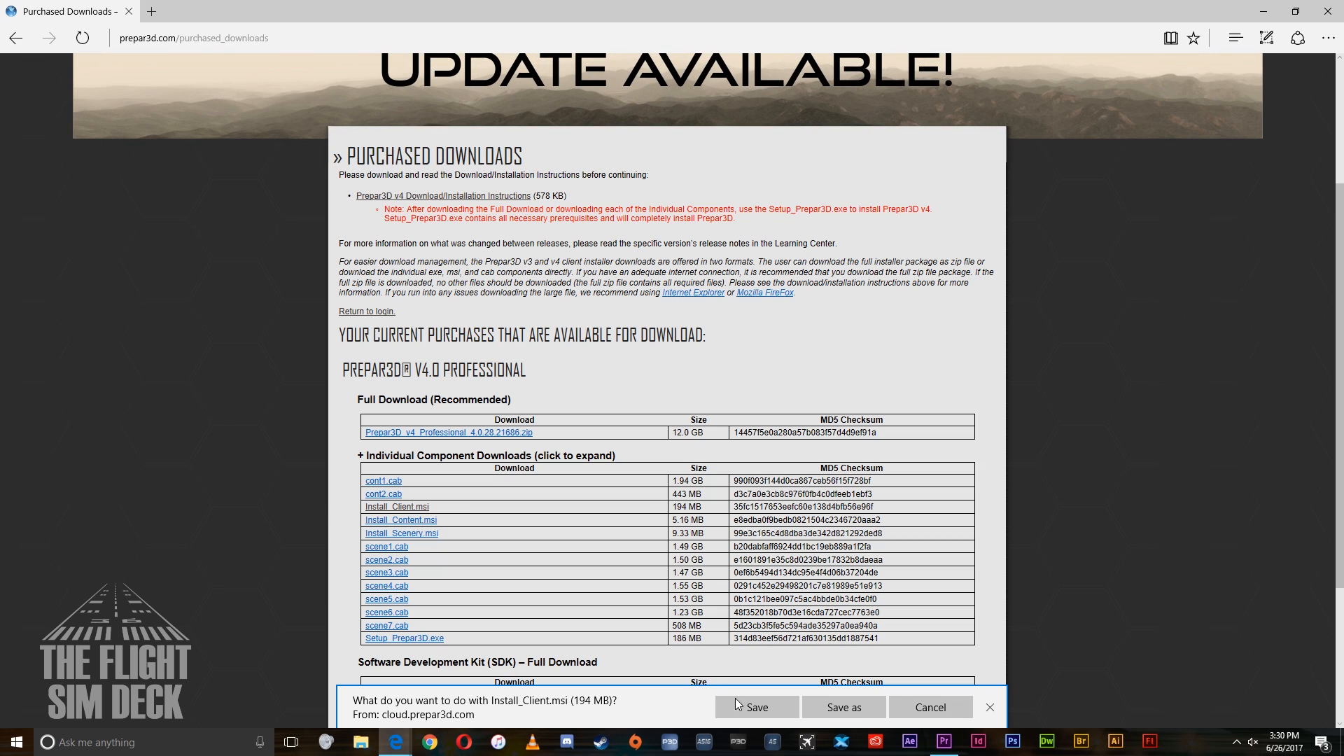
left_click(753, 706)
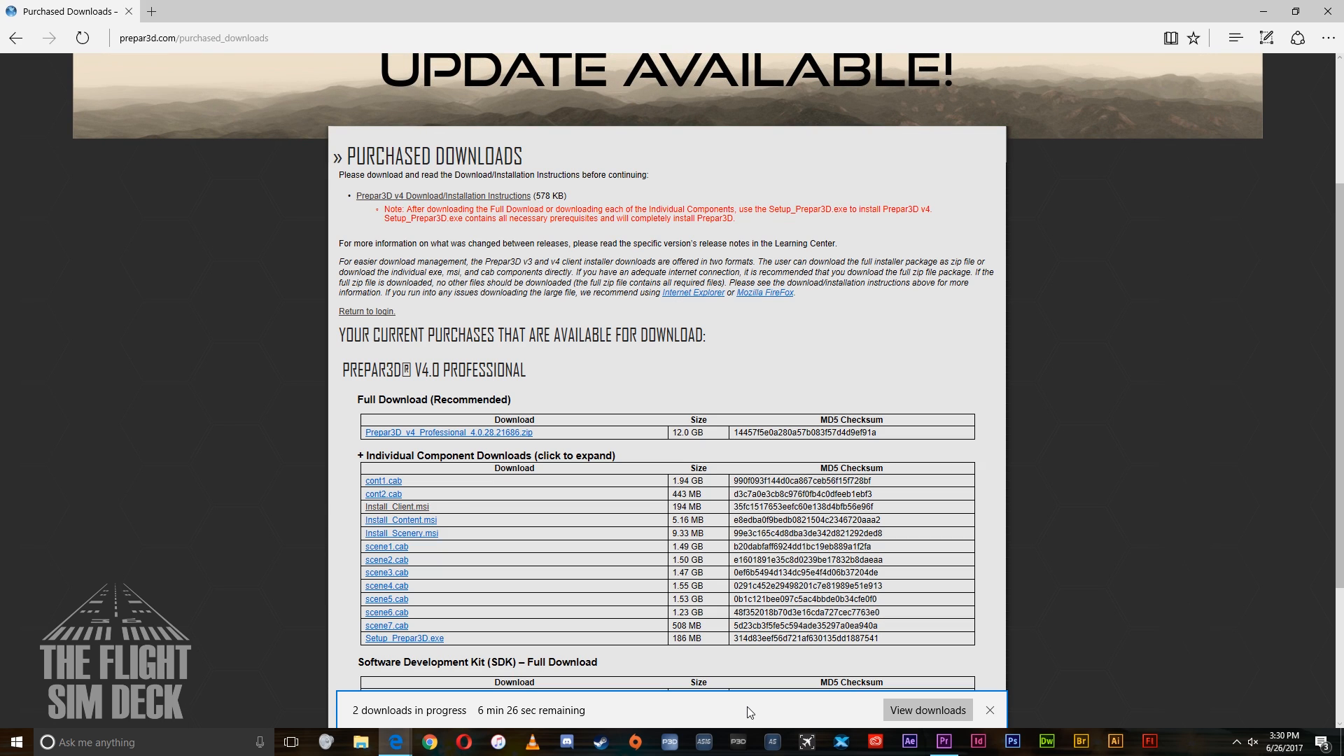
mouse_move(557, 715)
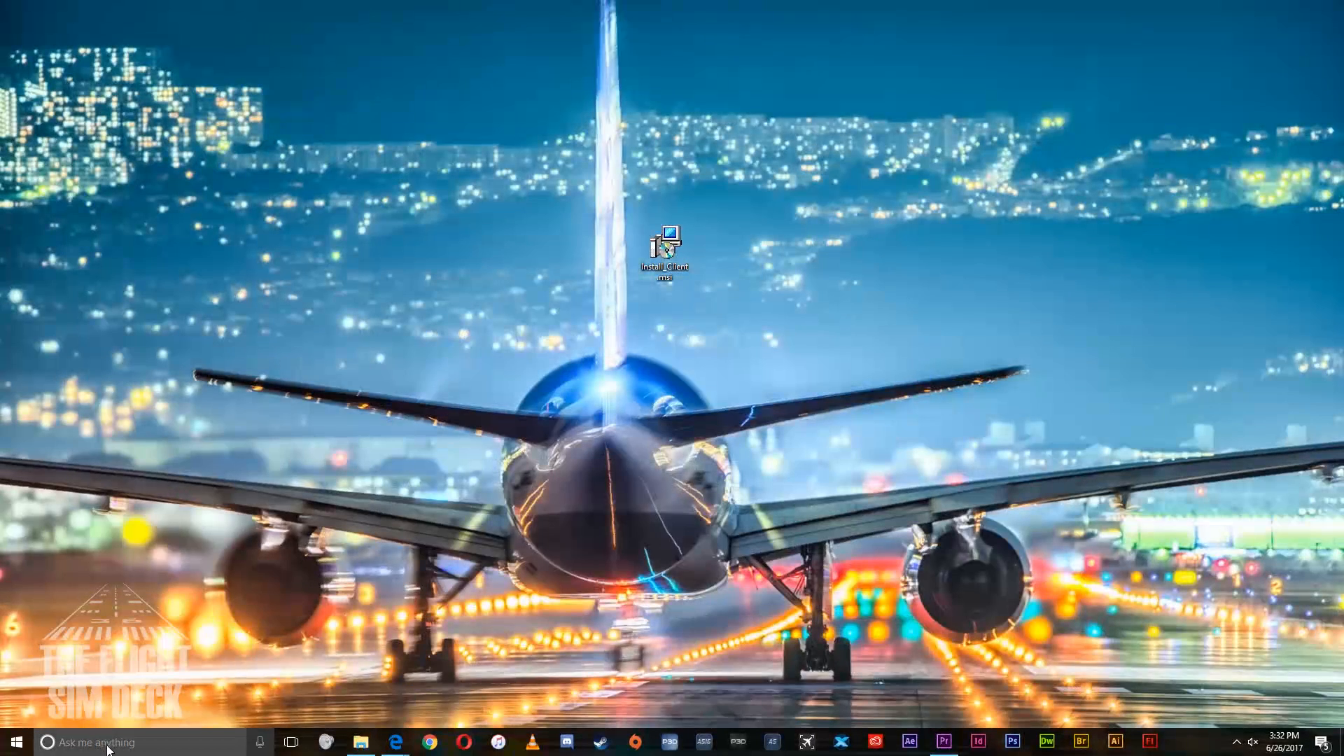
Search 'add', open Apps & features, and uninstall Prepar3D v4 Professional Client.
type("add or")
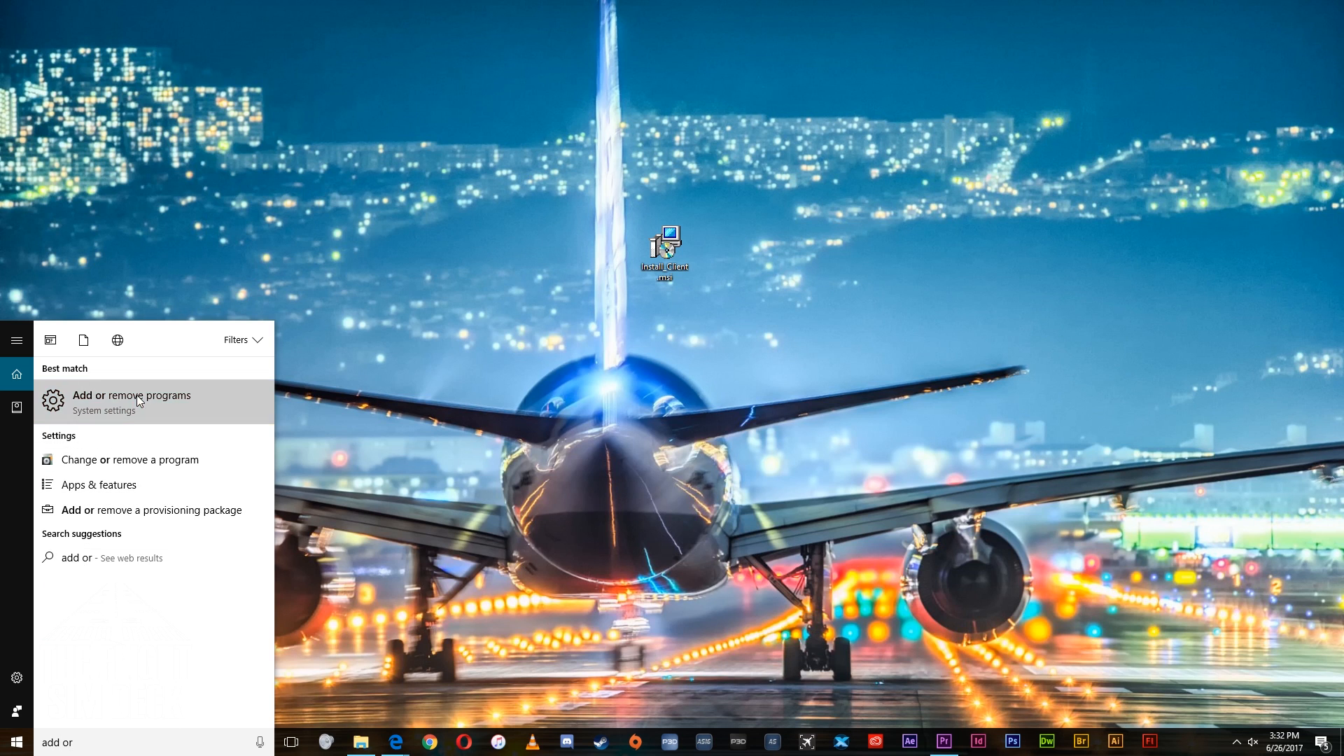
left_click(132, 395)
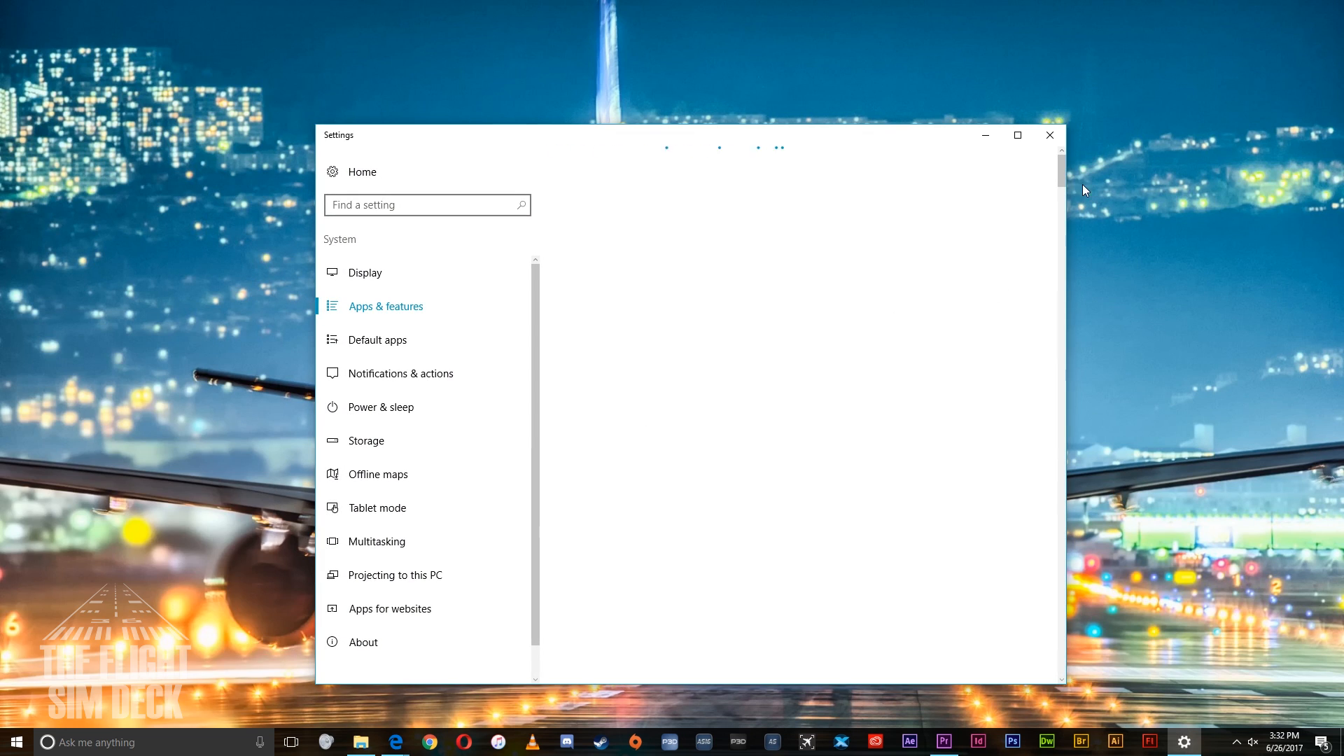
scroll("down", 3)
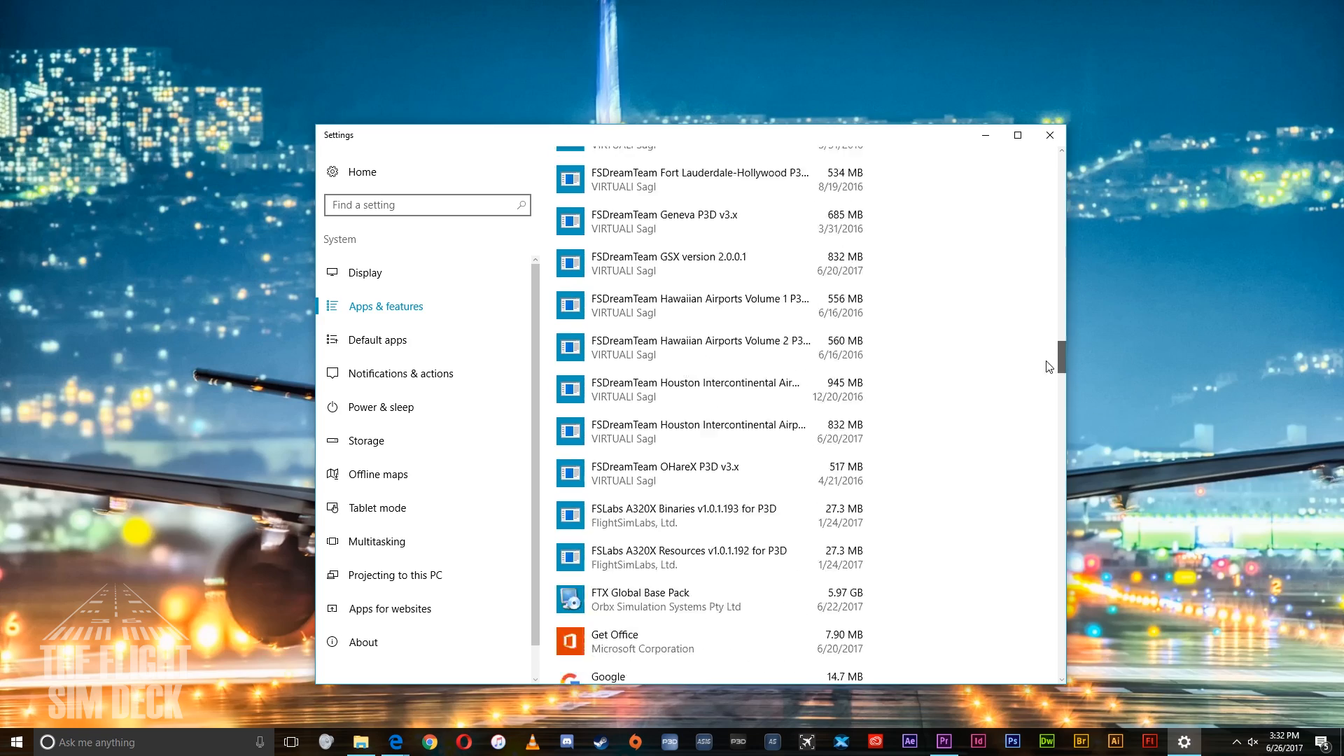
scroll("down", 3)
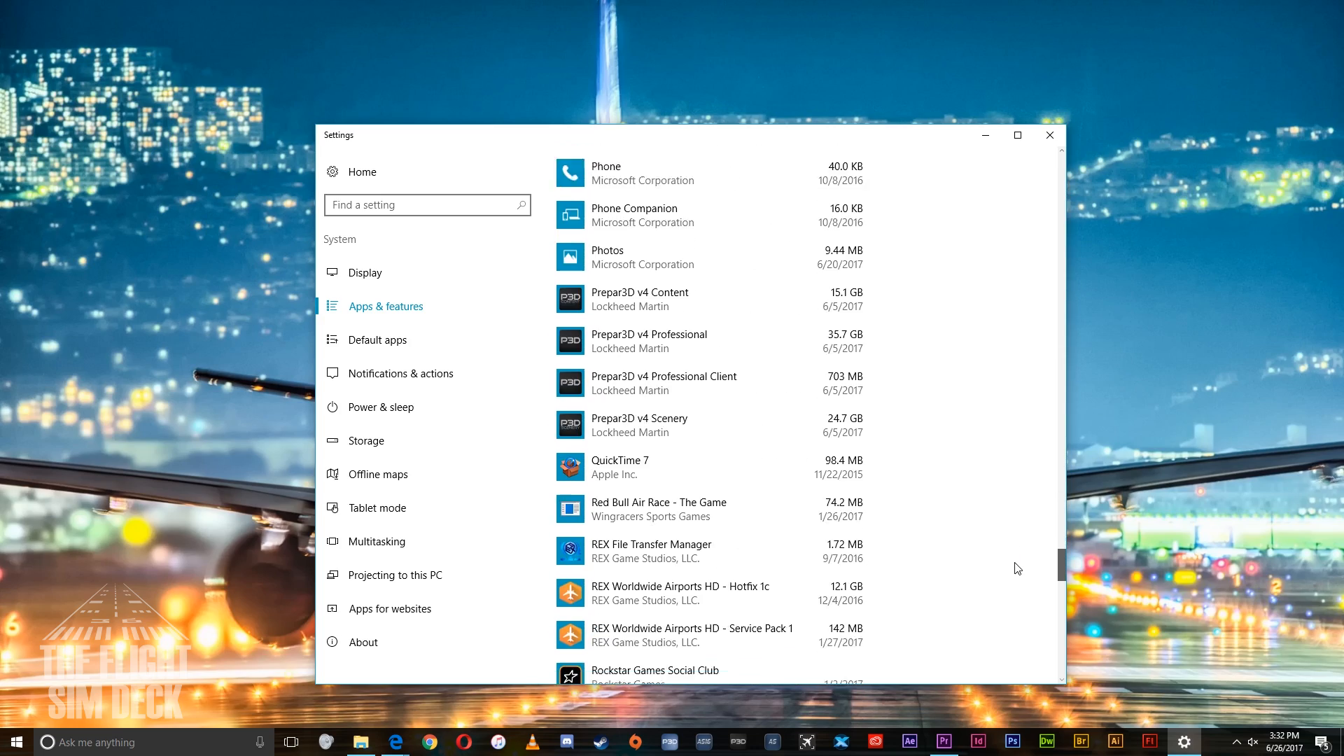
scroll("up", 3)
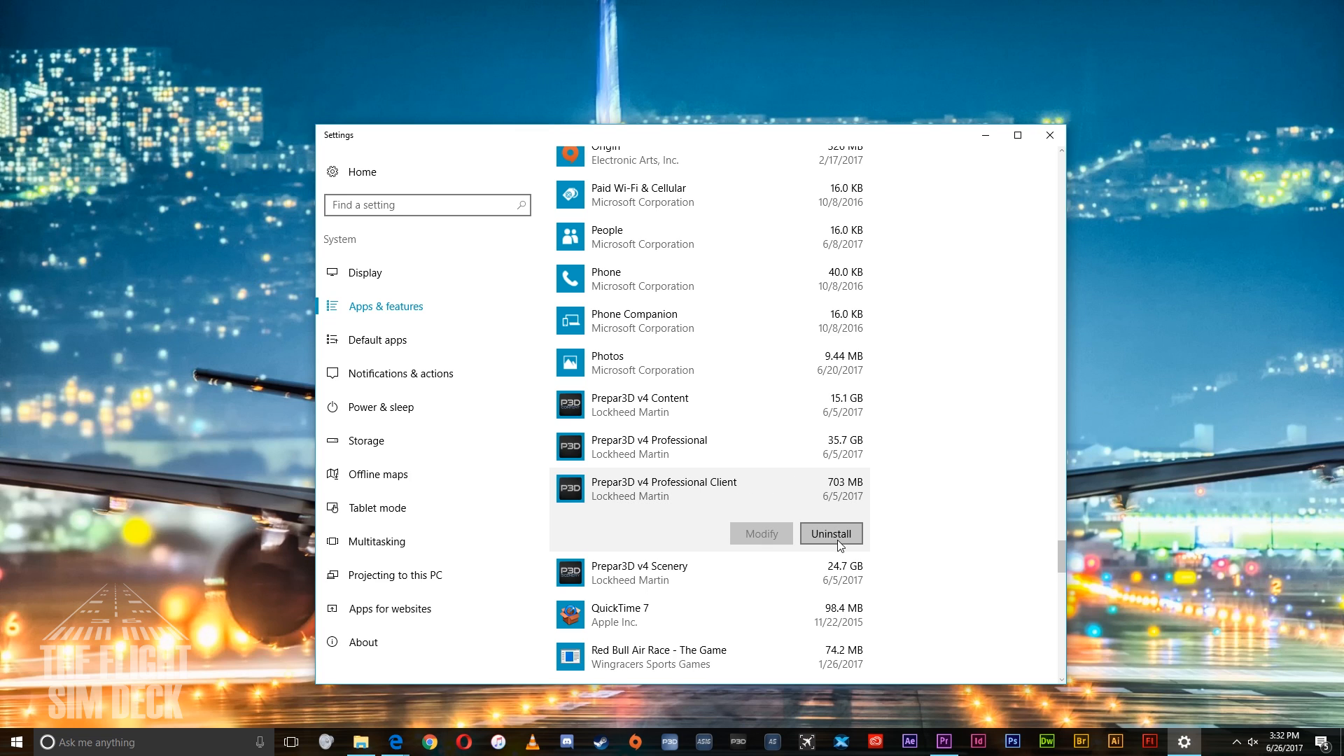
left_click(829, 533)
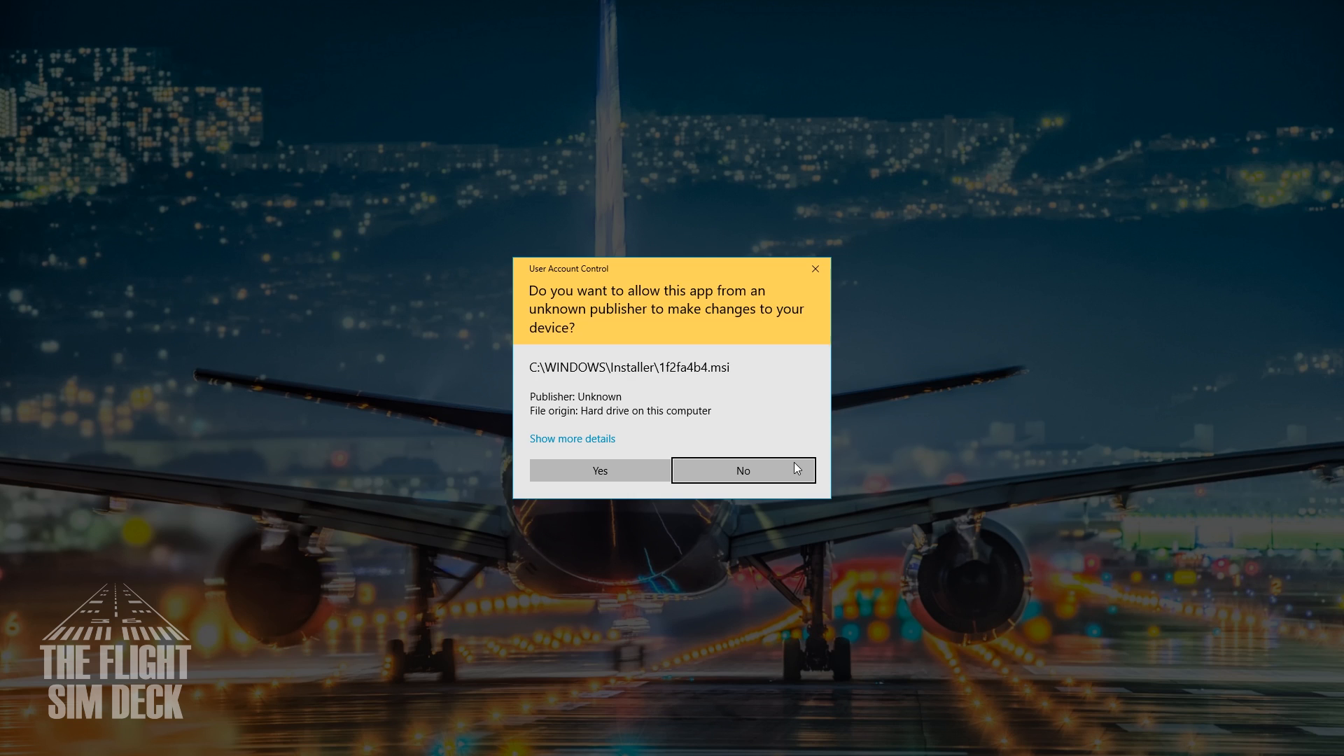
Approve UAC, release the v4 Professional activation, acknowledge deactivation, and close Settings.
left_click(599, 469)
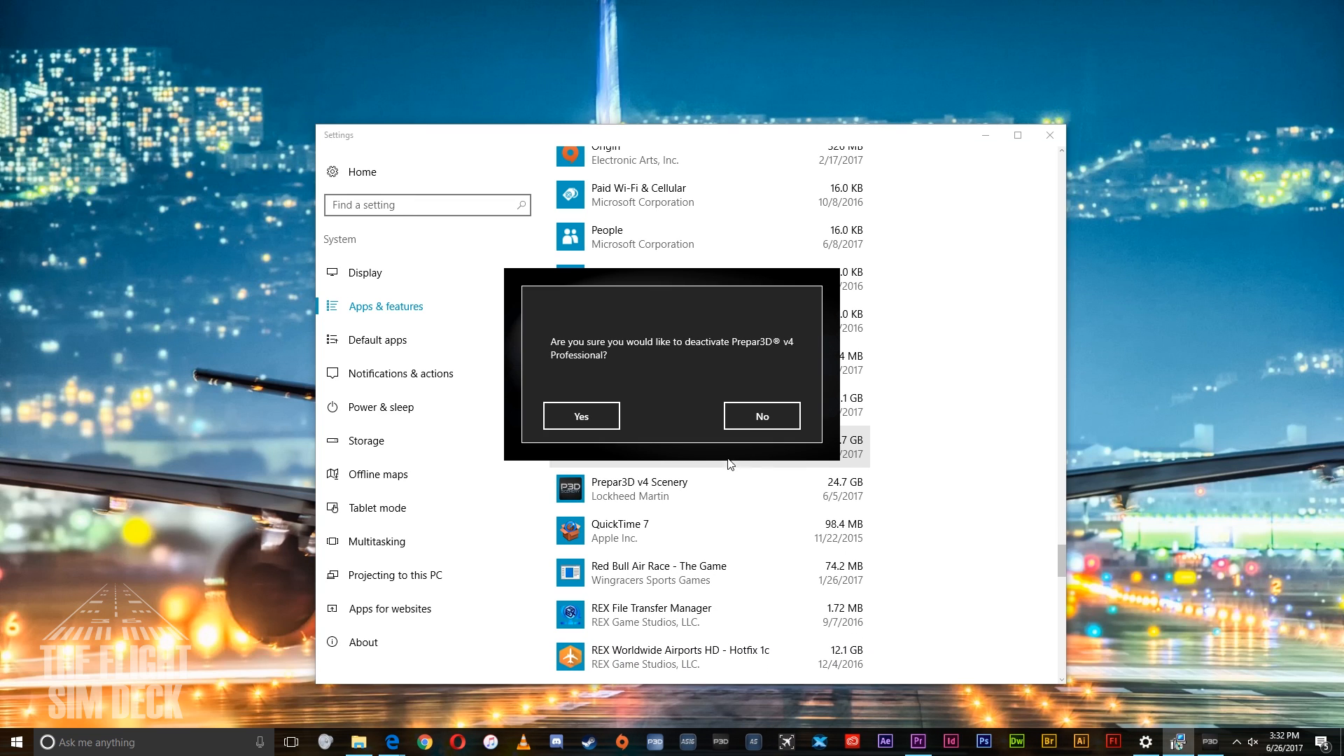
left_click(580, 416)
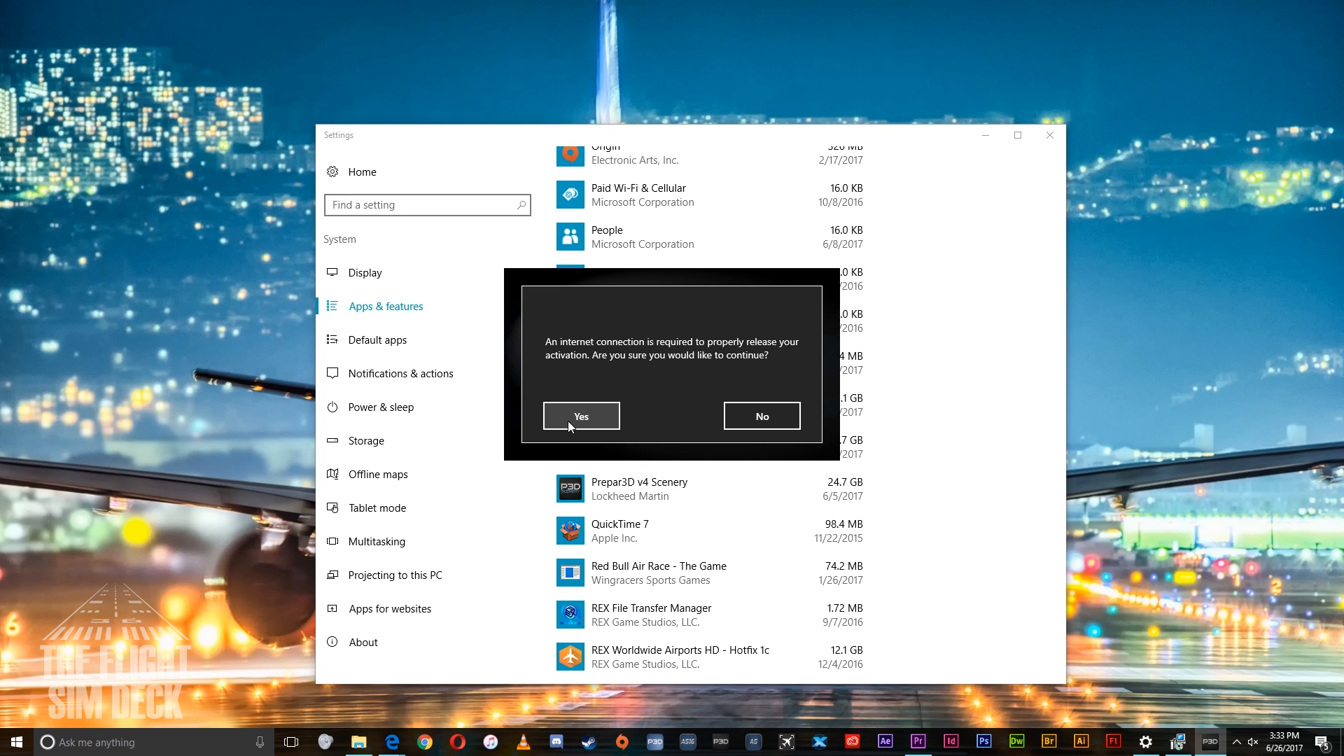
left_click(581, 415)
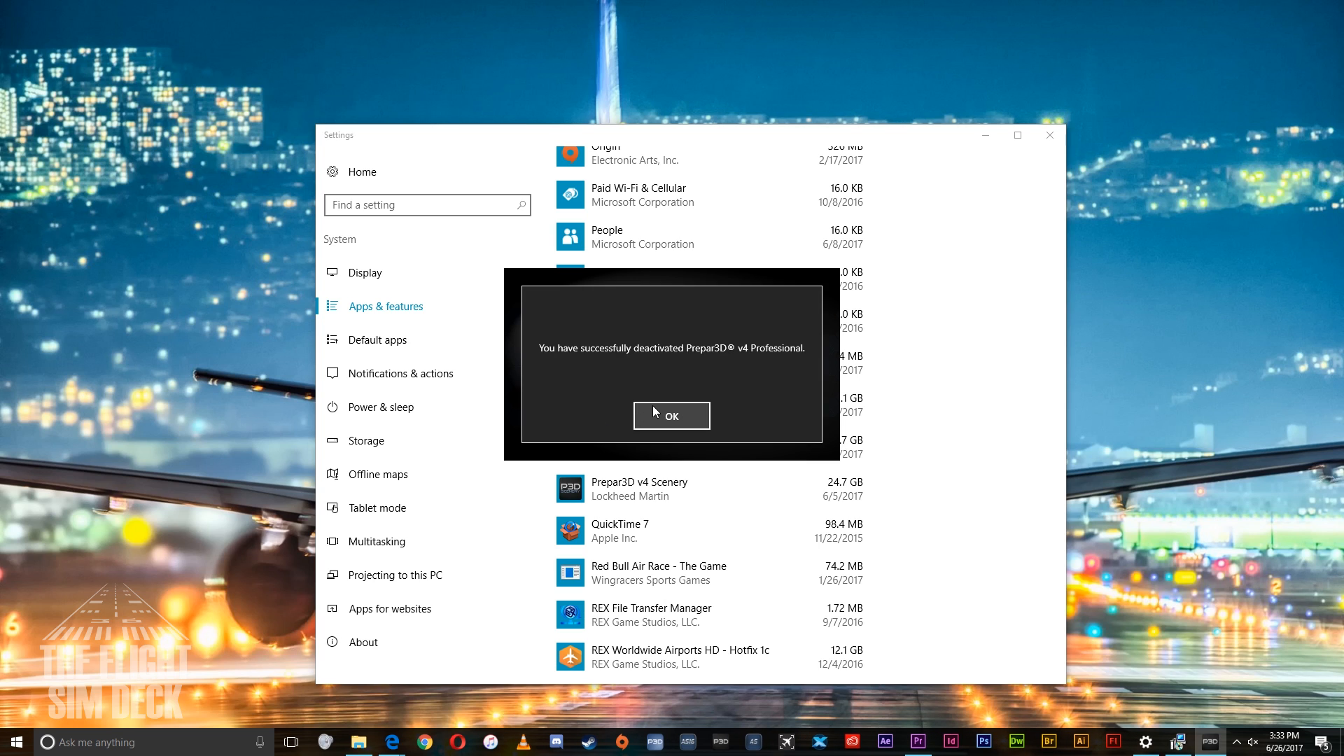
left_click(671, 416)
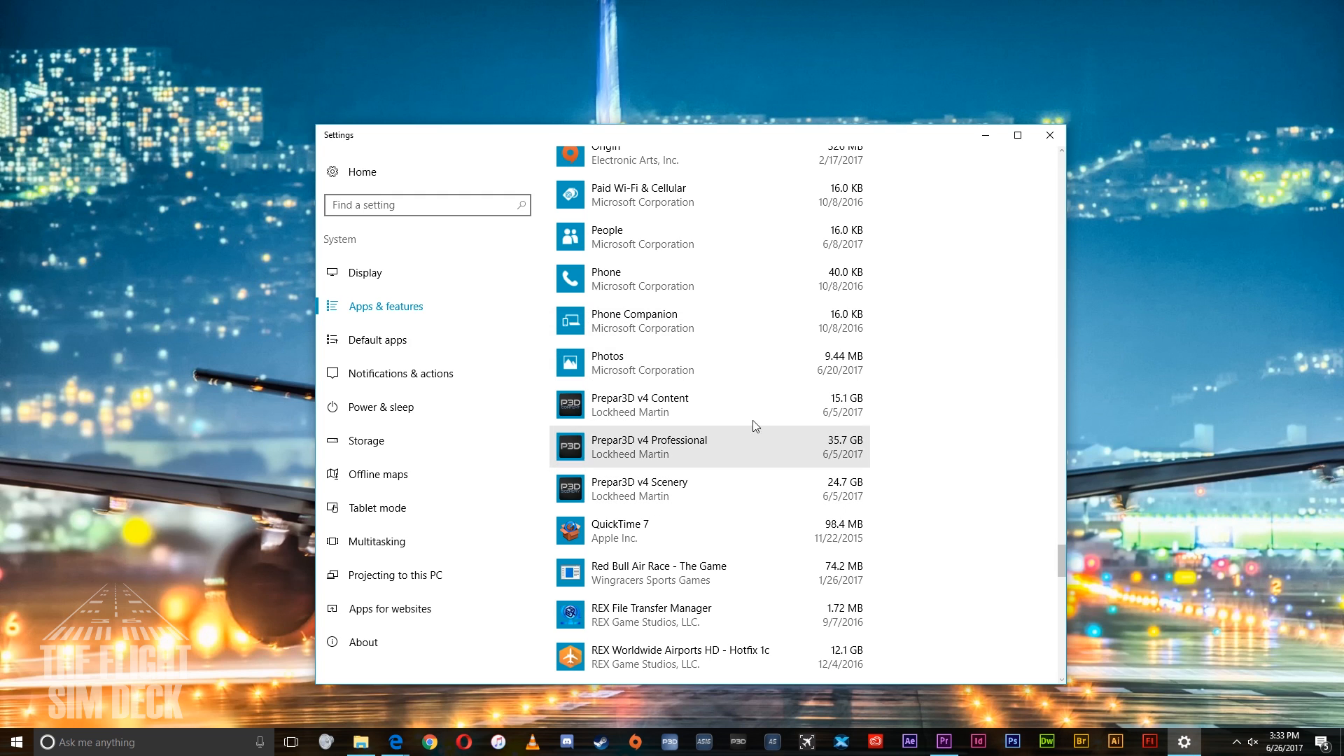
left_click(1049, 135)
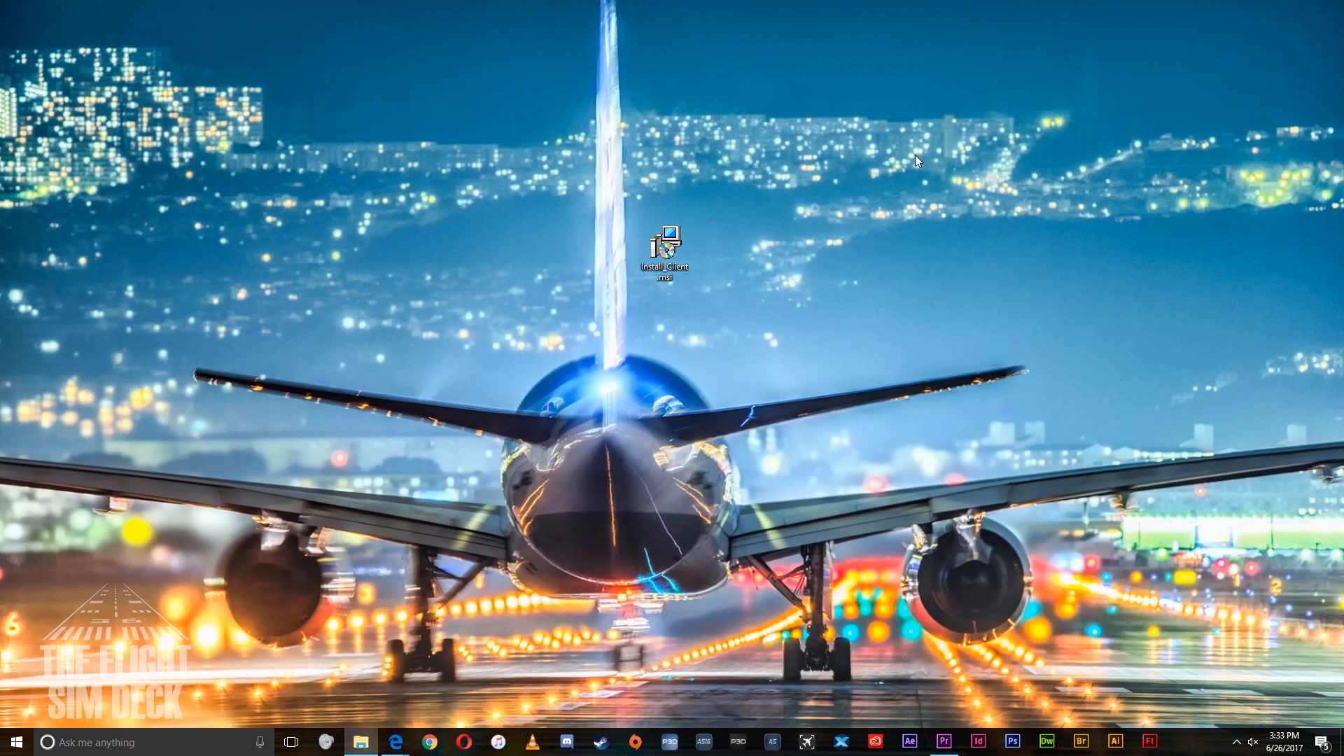
Run Install_Client.msi, accept the EULA, install to the default folder, and finish.
left_click_drag(665, 248, 718, 252)
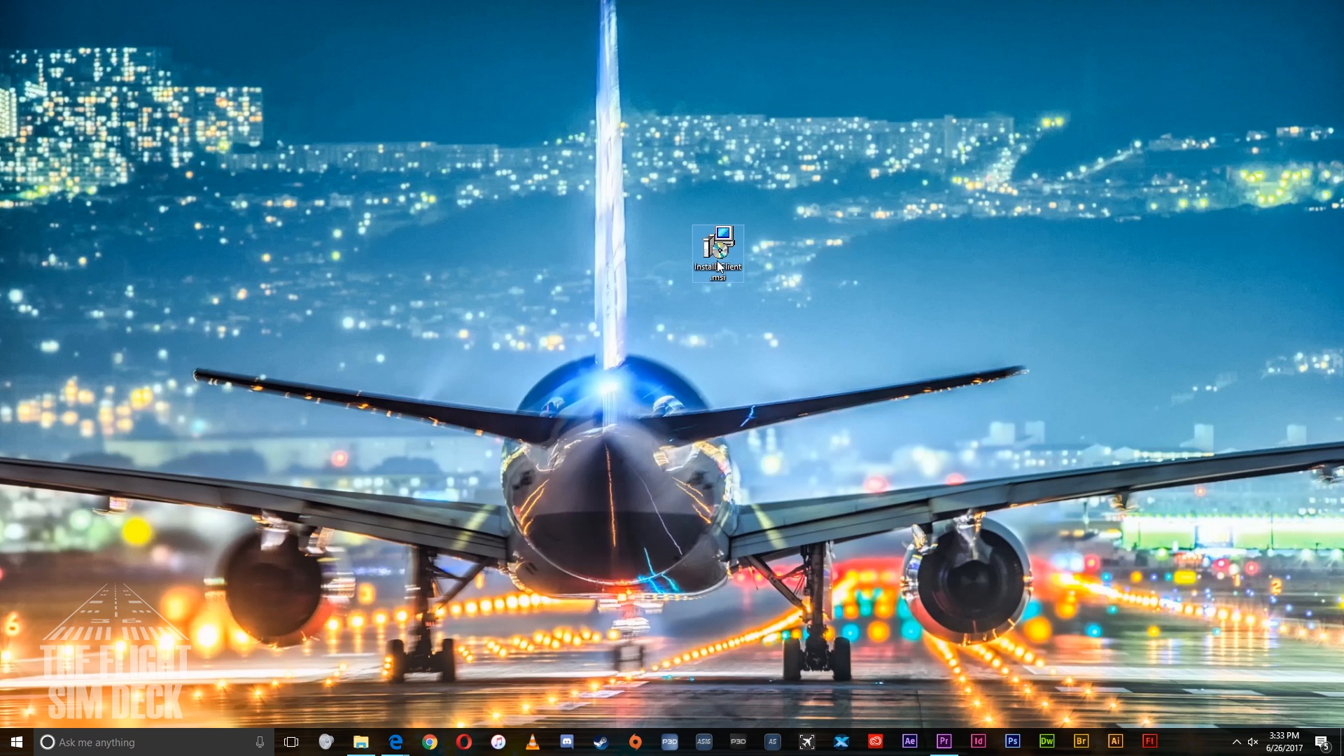
double_click(717, 249)
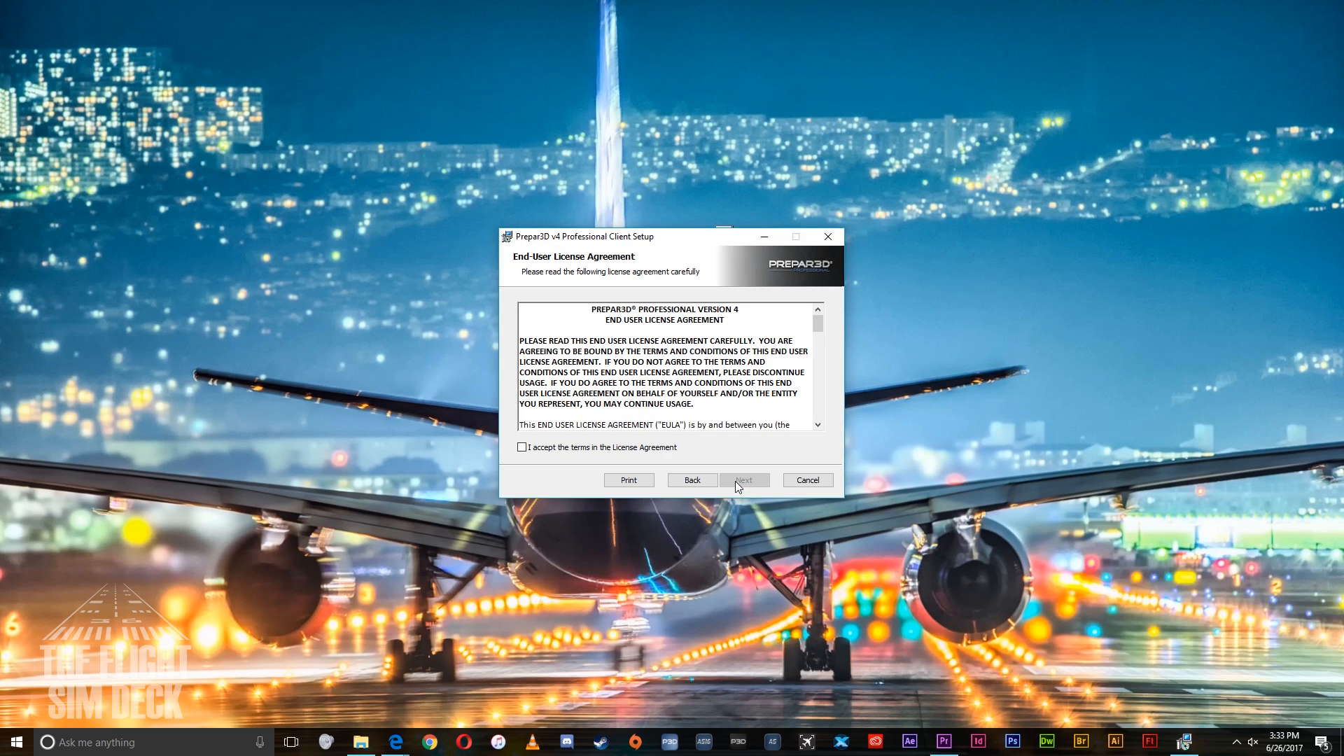
left_click(522, 446)
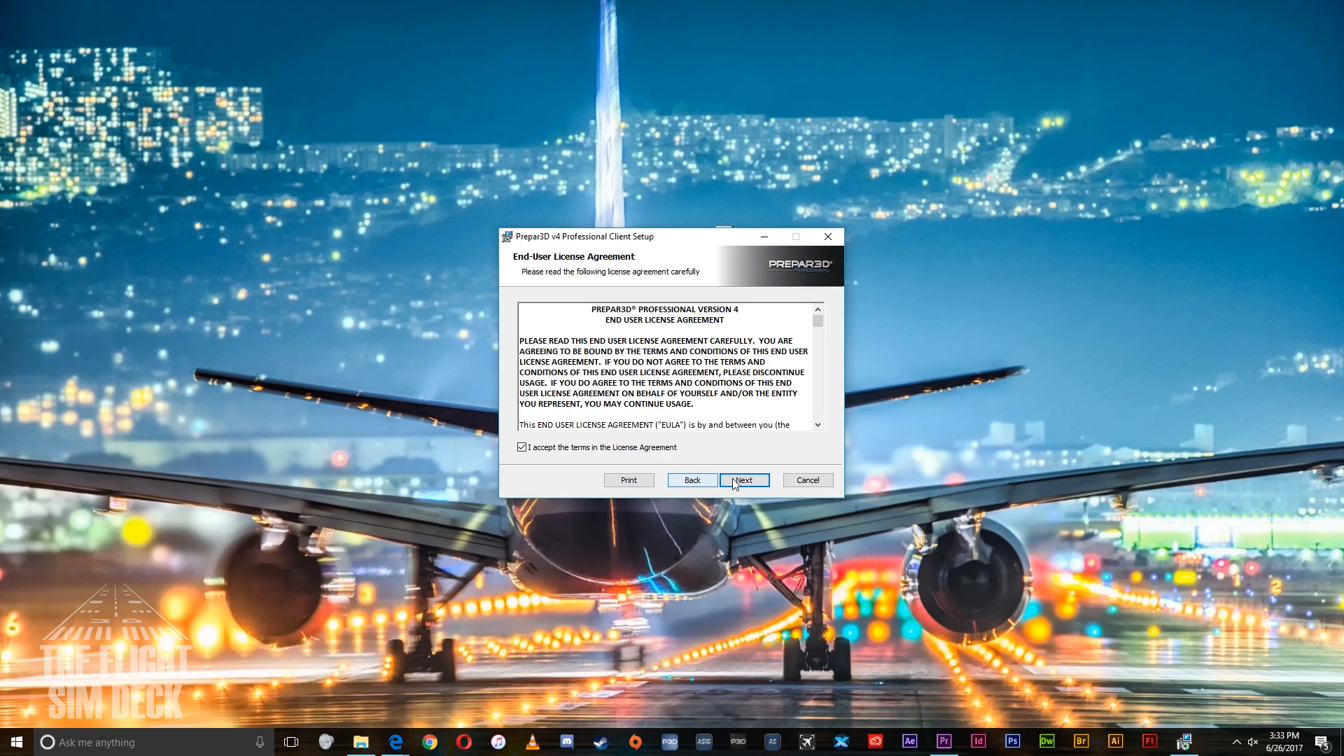
left_click(742, 478)
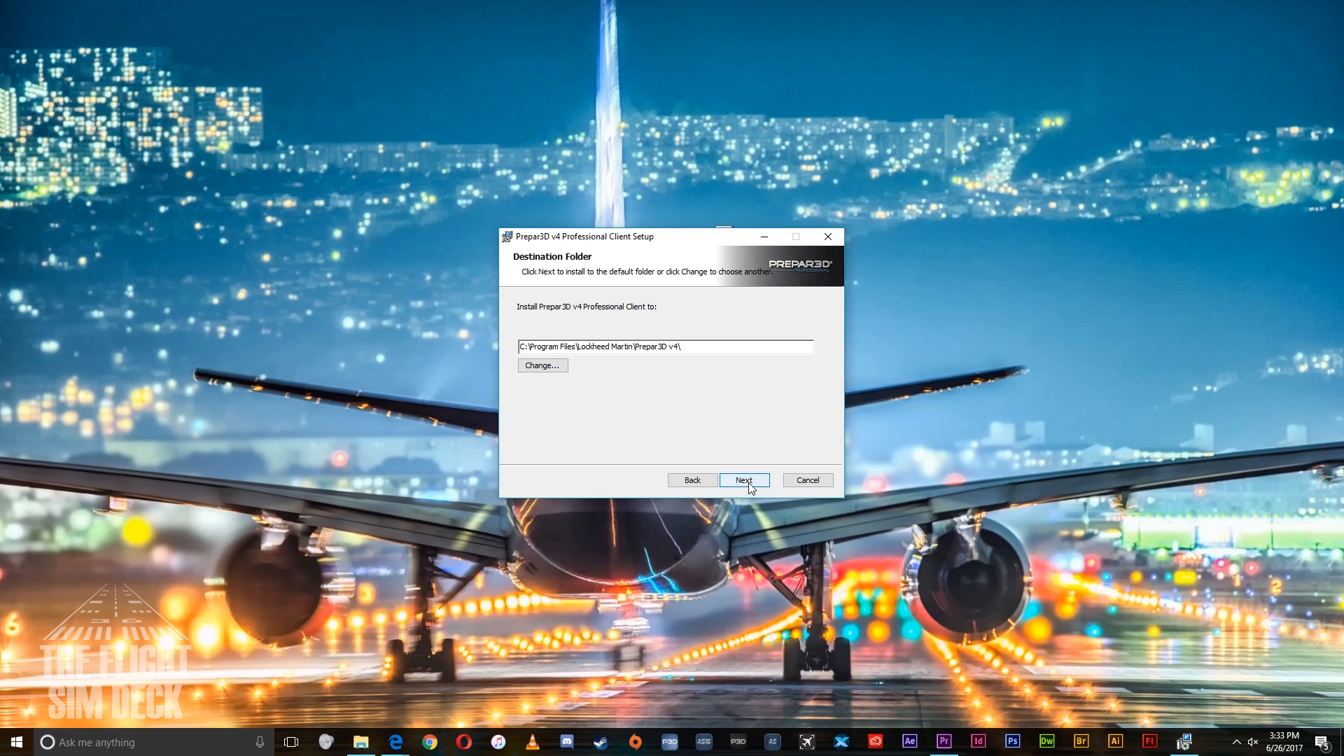
left_click(744, 480)
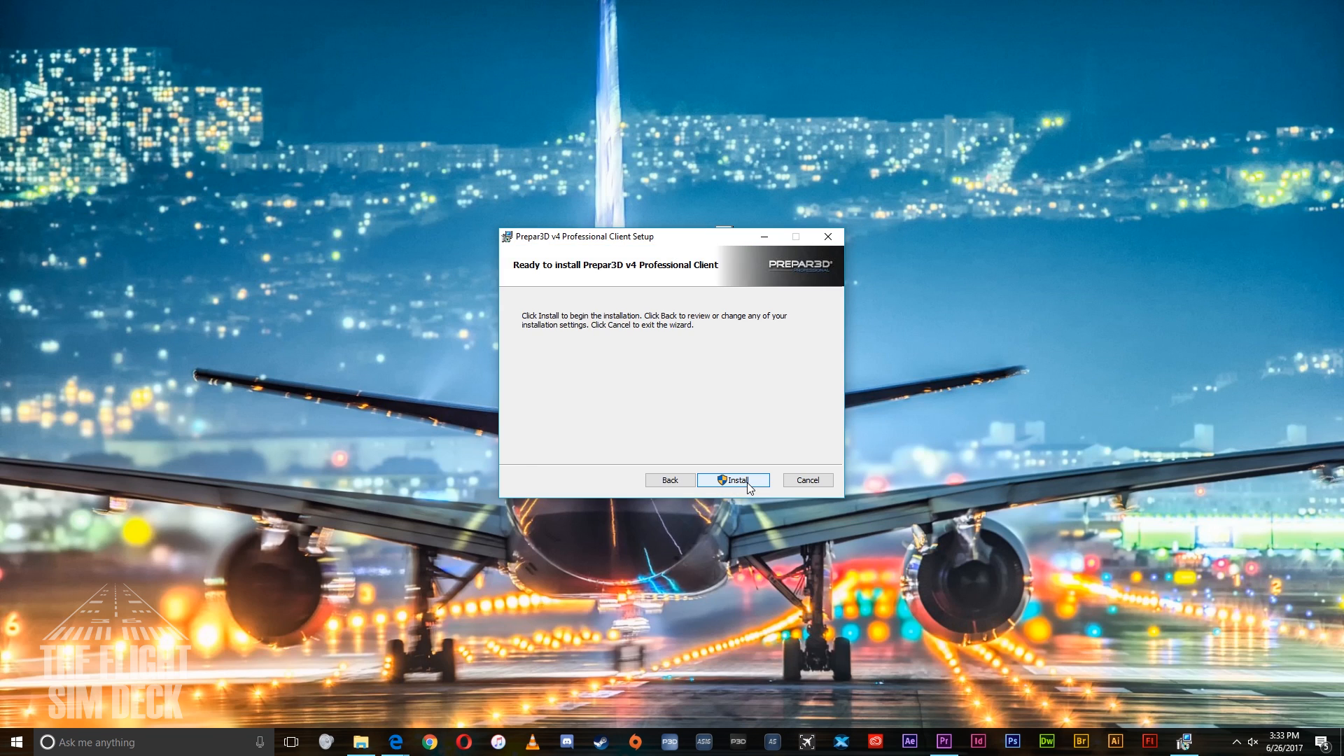
left_click(732, 480)
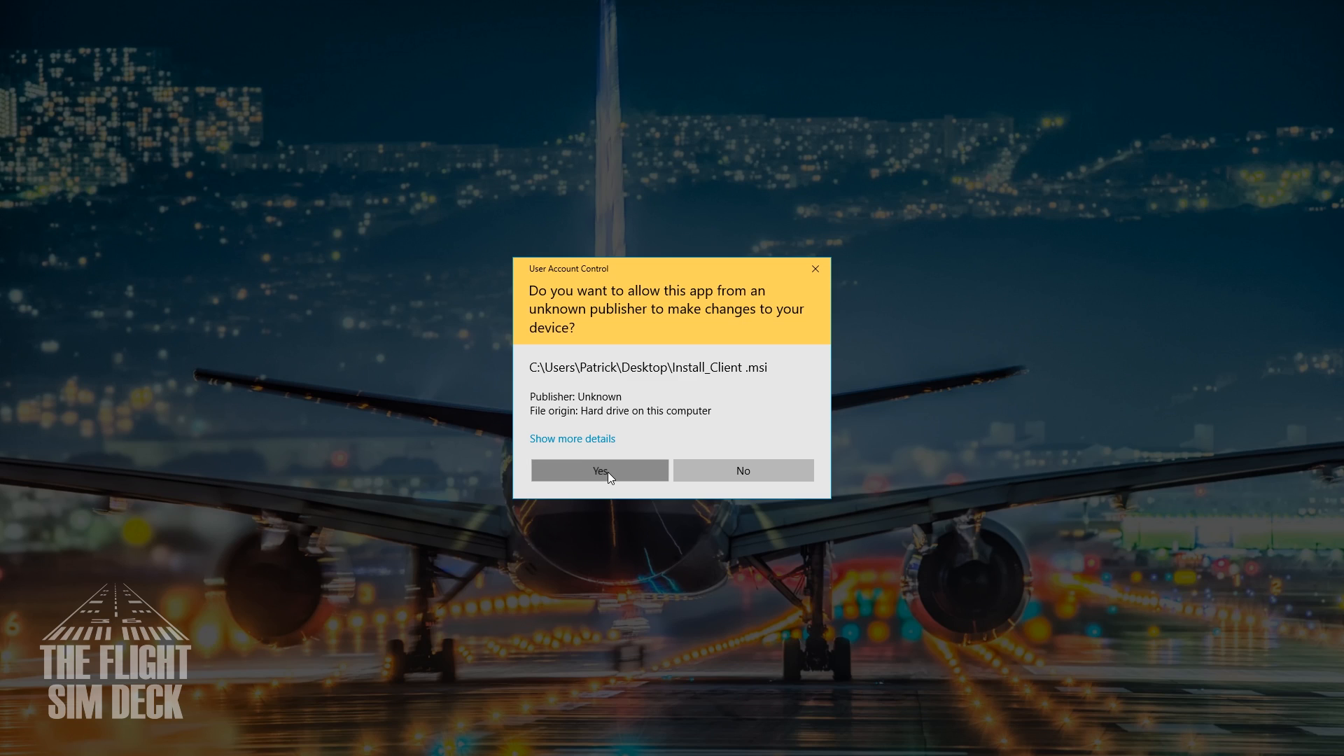
left_click(599, 470)
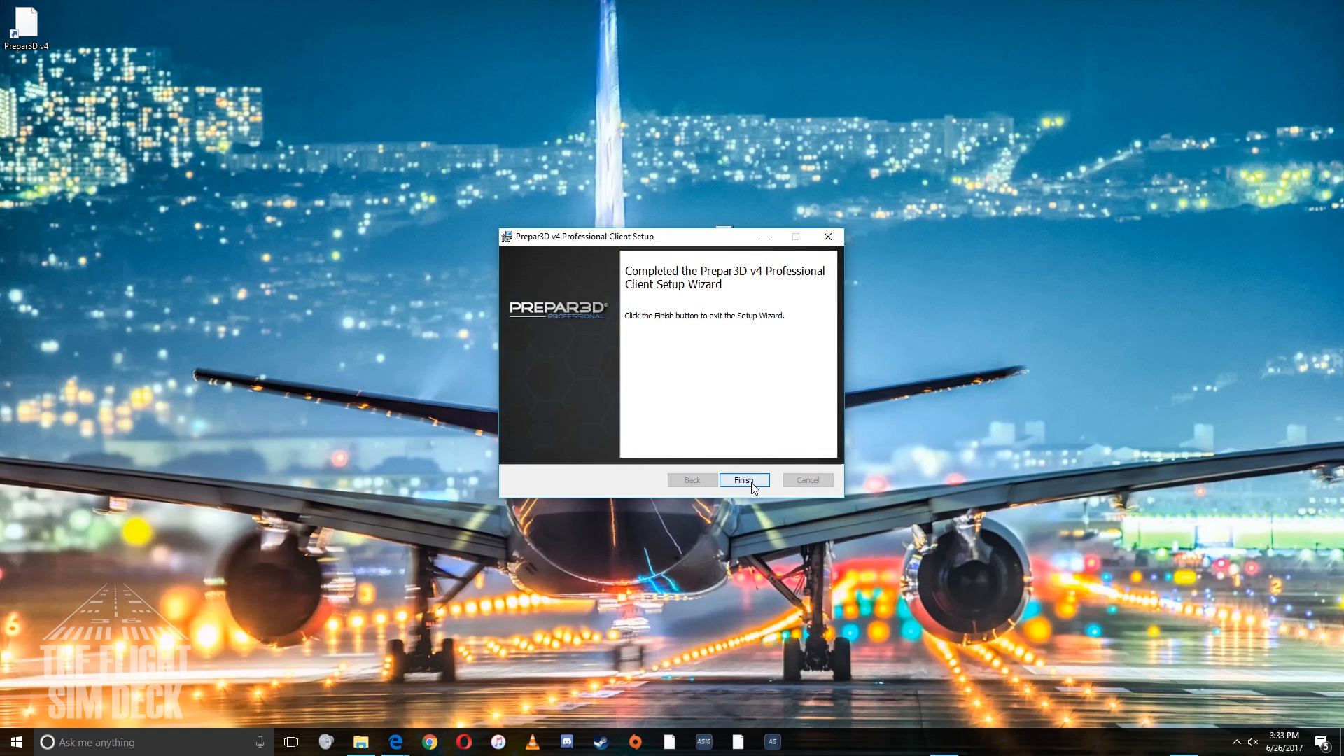
left_click(742, 480)
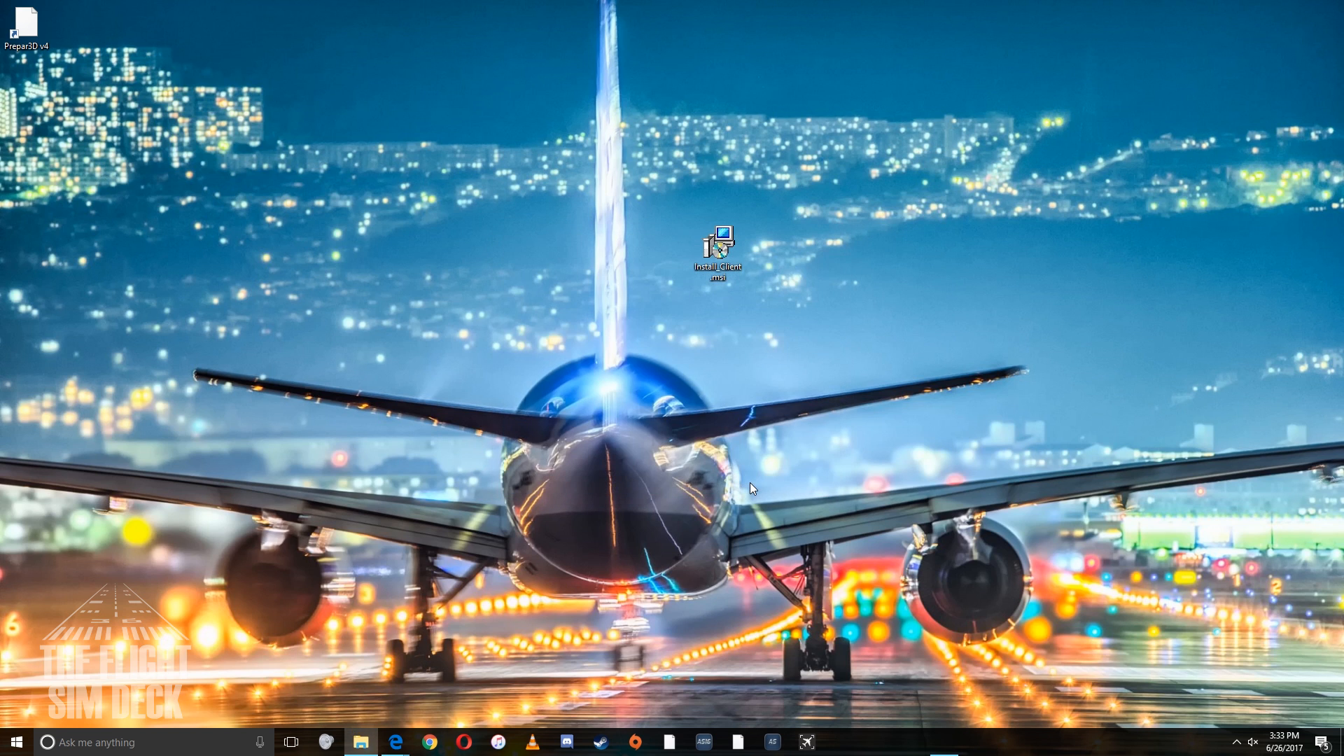
mouse_move(793, 675)
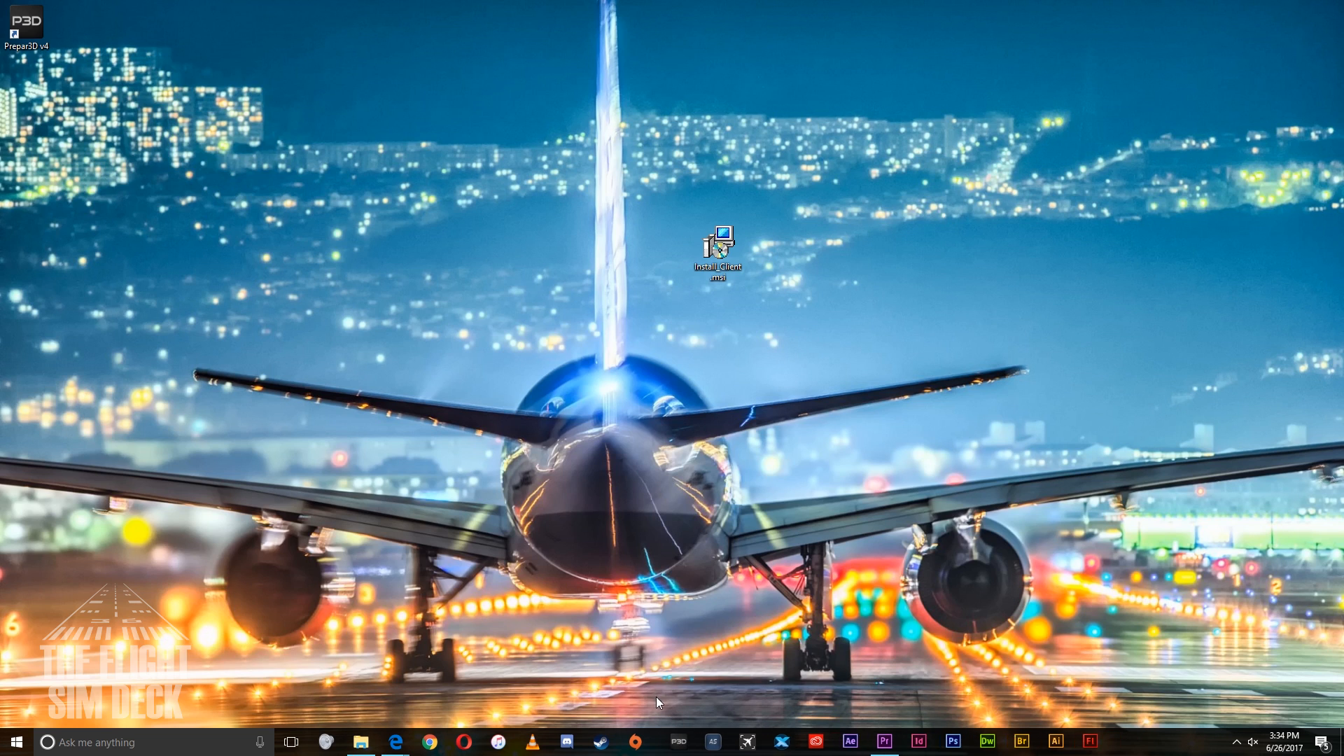
Launch Prepar3D v4 and activate the purchased licence online with License ID and Password.
left_click(718, 248)
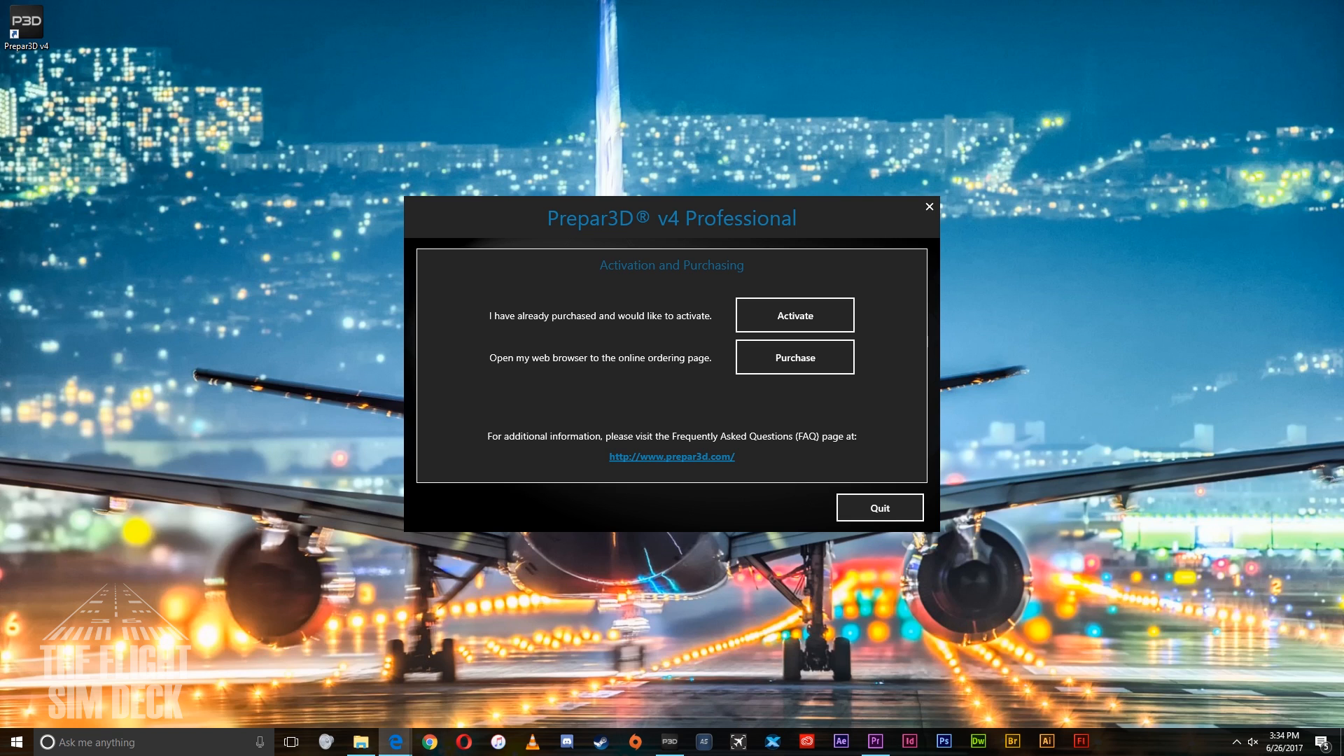
mouse_move(793, 314)
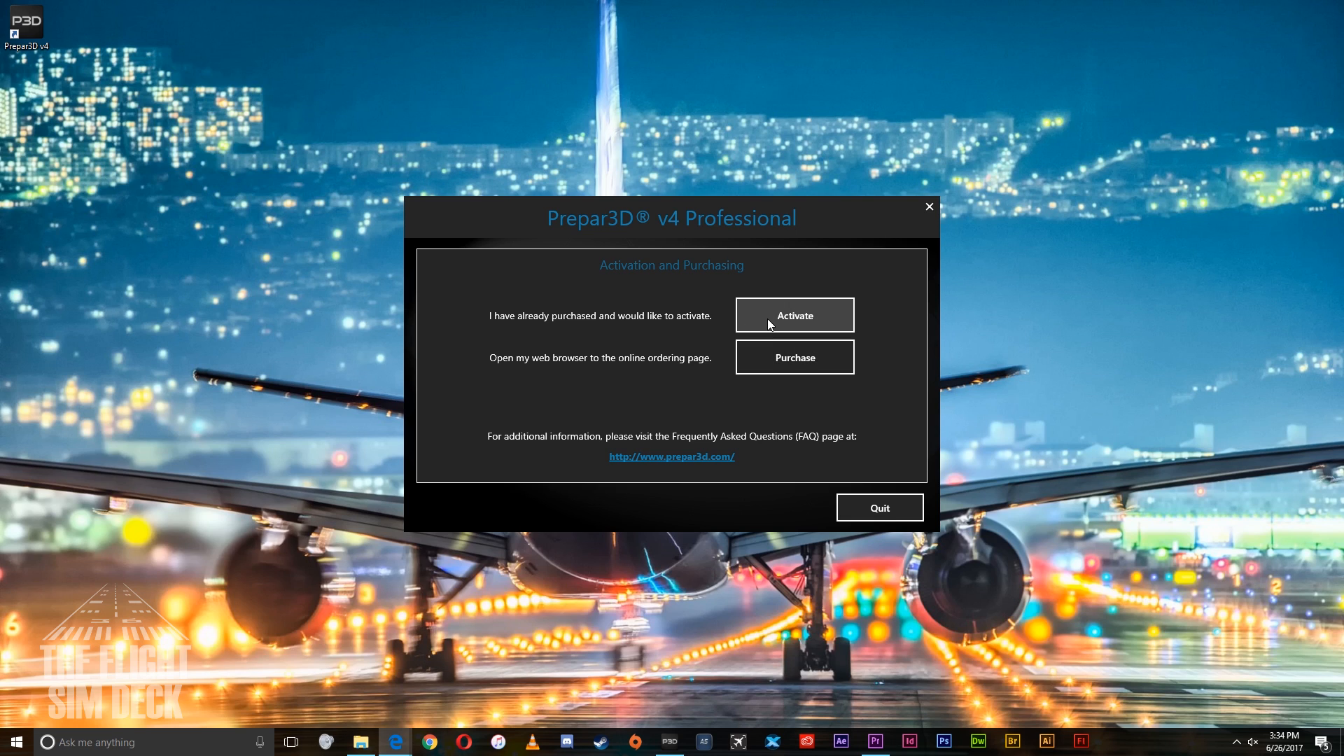
left_click(793, 316)
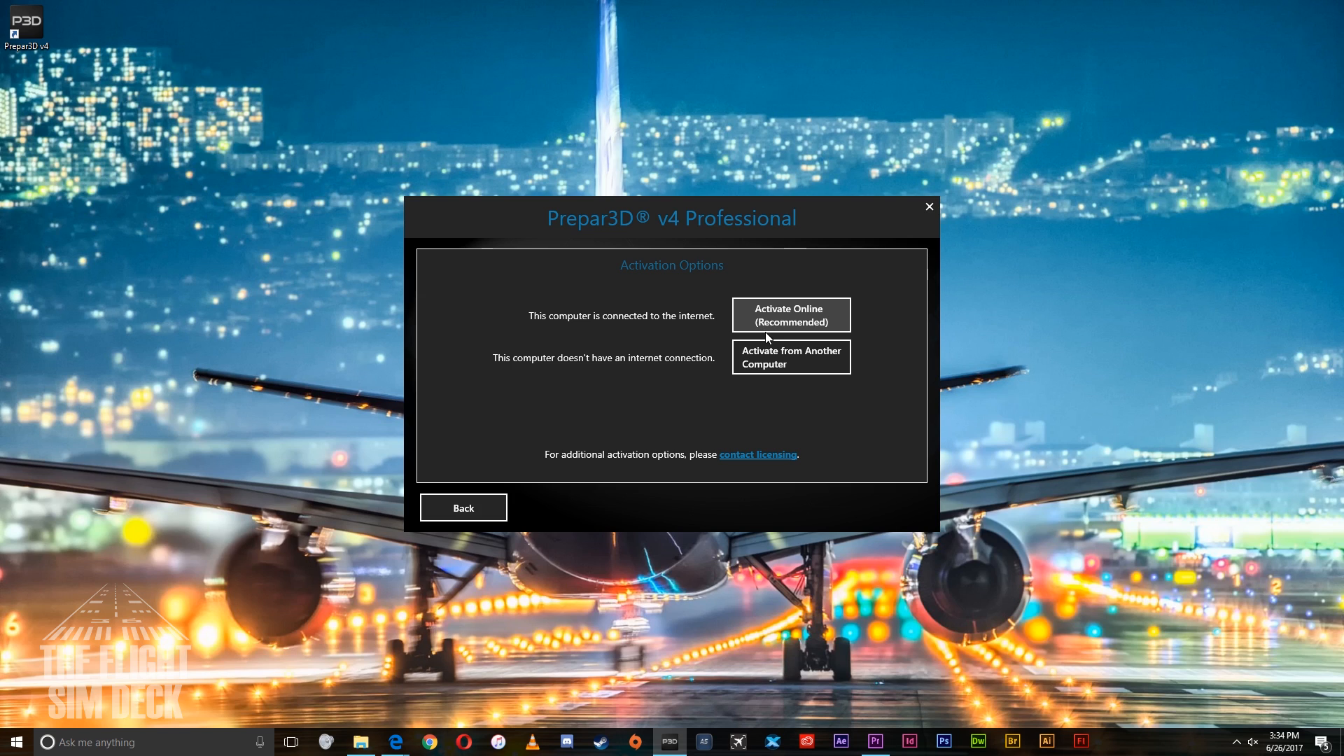
left_click(789, 314)
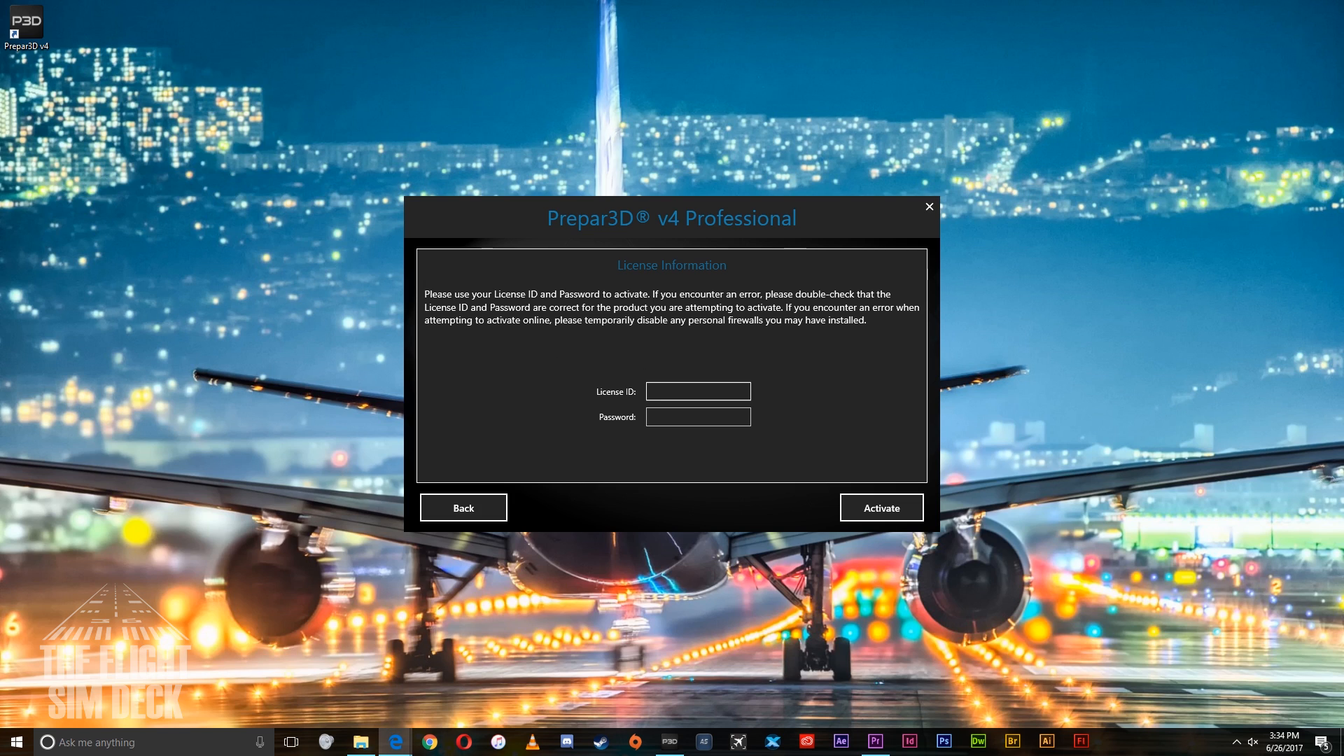
left_click(881, 506)
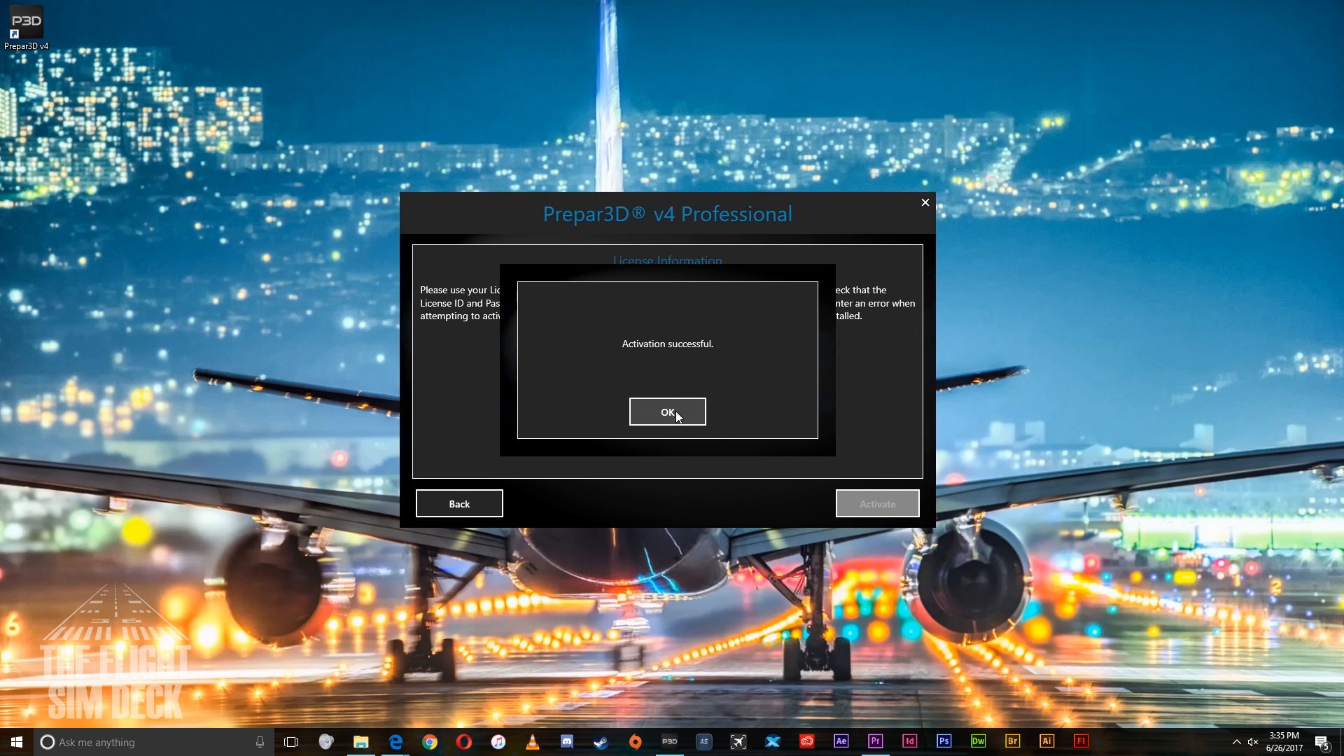
left_click(667, 412)
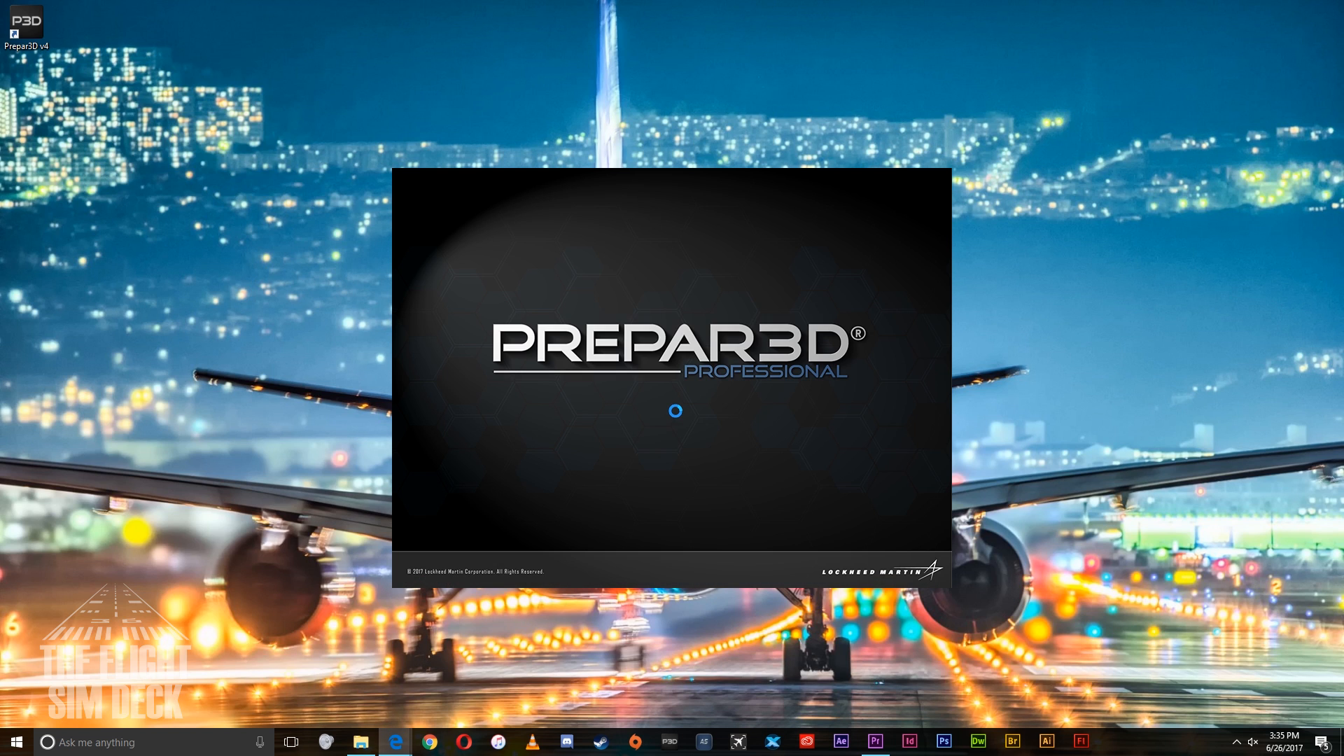